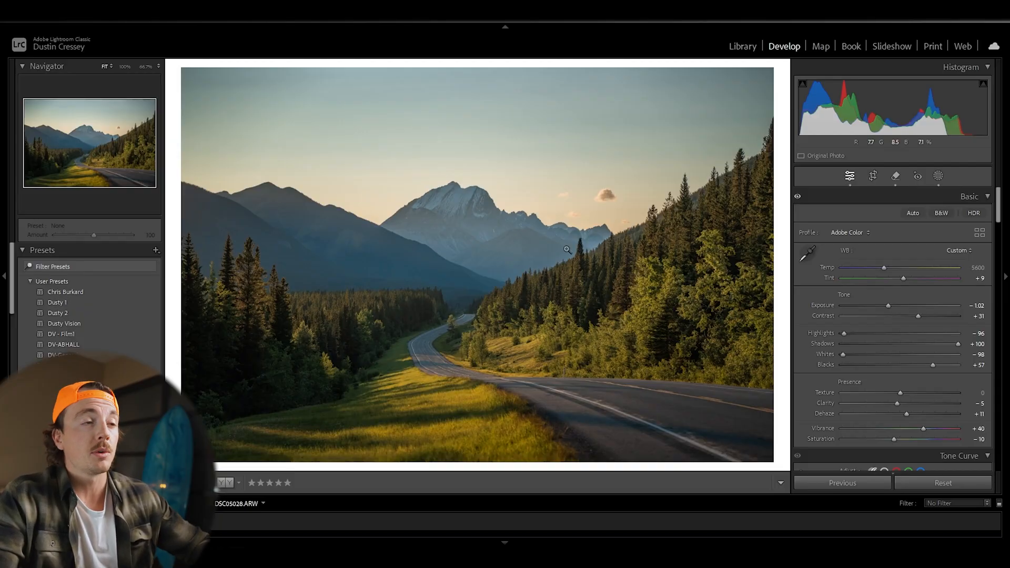
{"action": "mouse_move", "coordinate": [363, 210]}
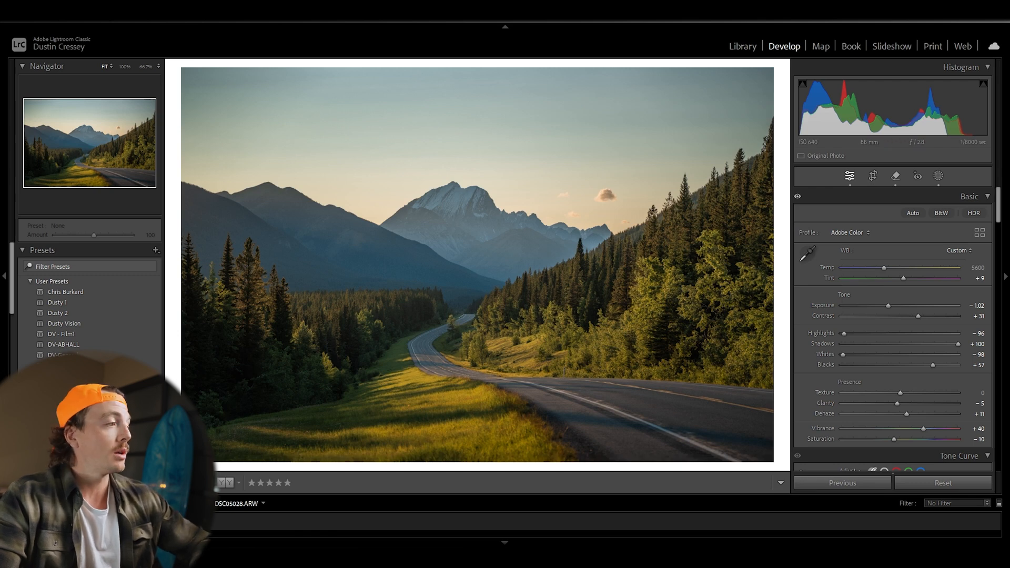
{"action": "mouse_move", "coordinate": [689, 424]}
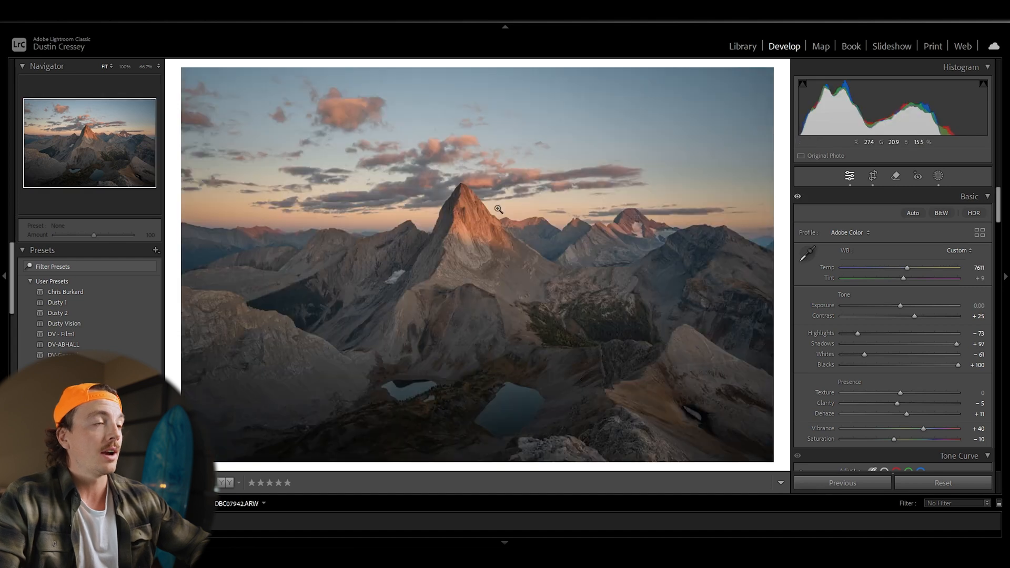
{"action": "mouse_move", "coordinate": [457, 317]}
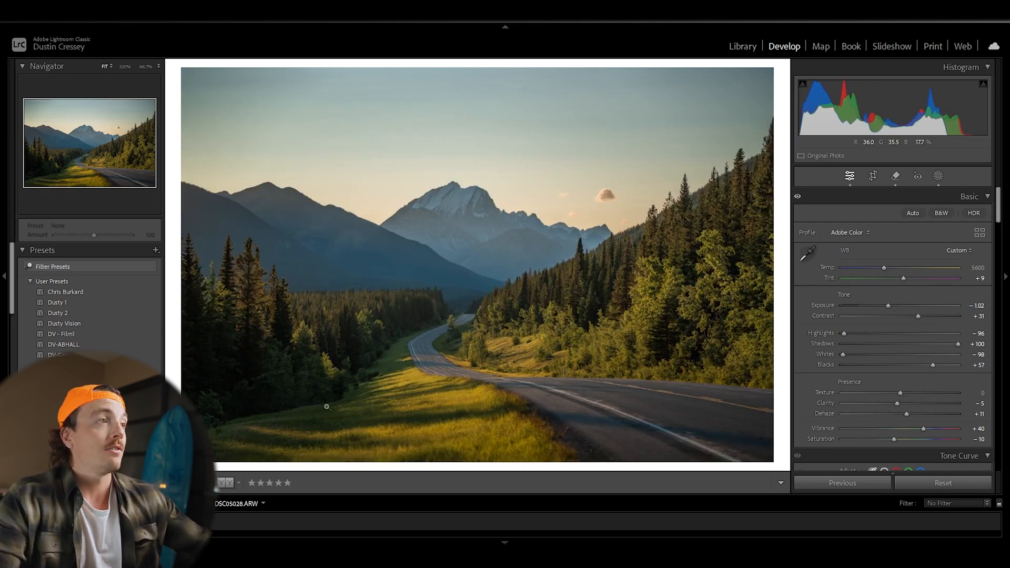
{"action": "mouse_move", "coordinate": [436, 289]}
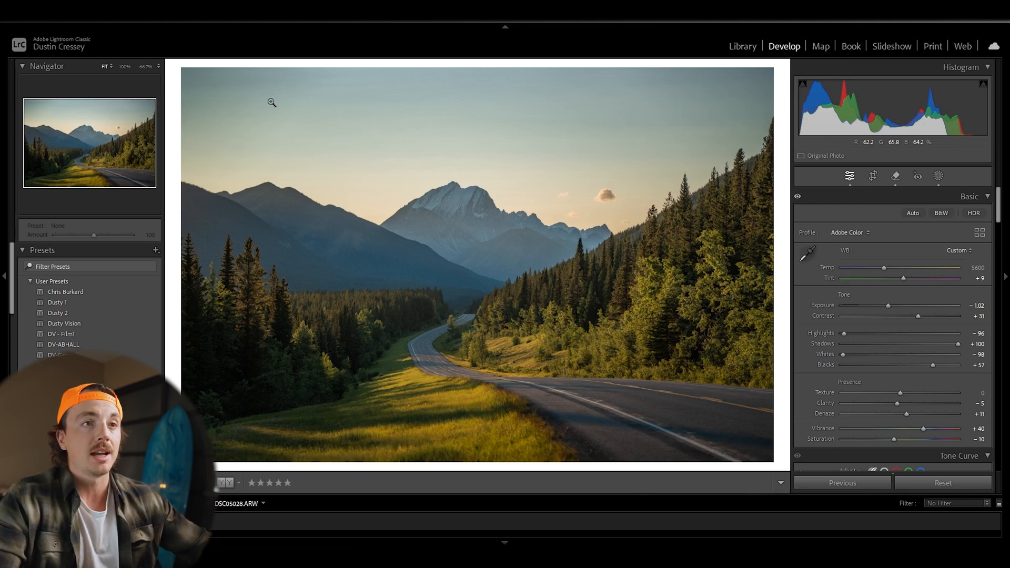
{"action": "mouse_move", "coordinate": [328, 217]}
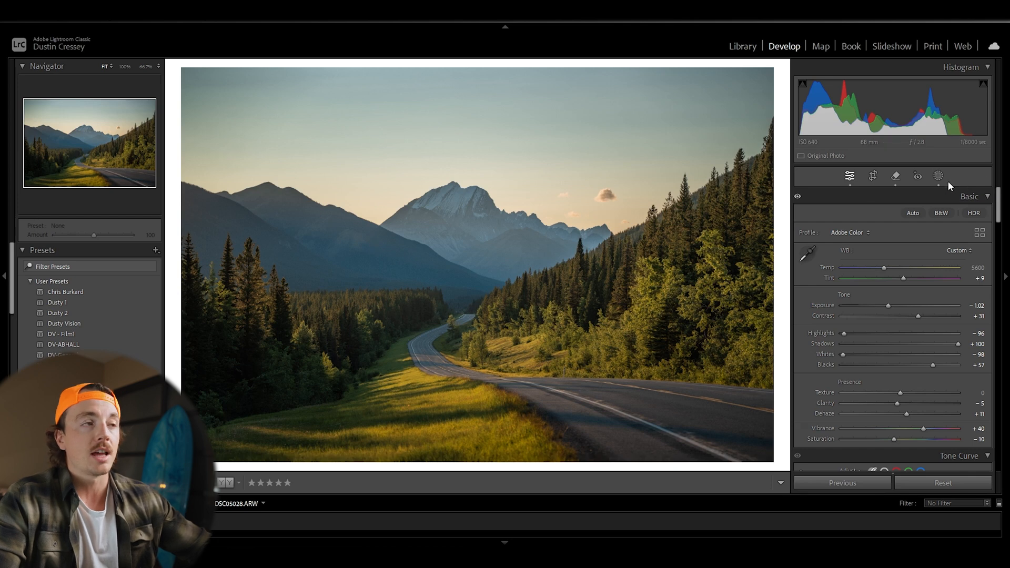
{"action": "mouse_move", "coordinate": [379, 141]}
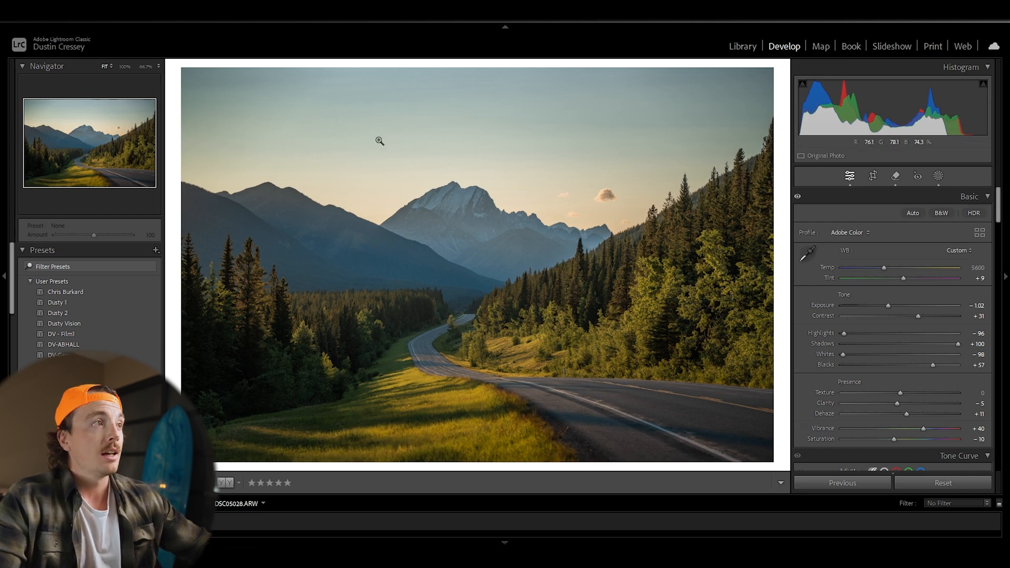
{"action": "mouse_move", "coordinate": [366, 202]}
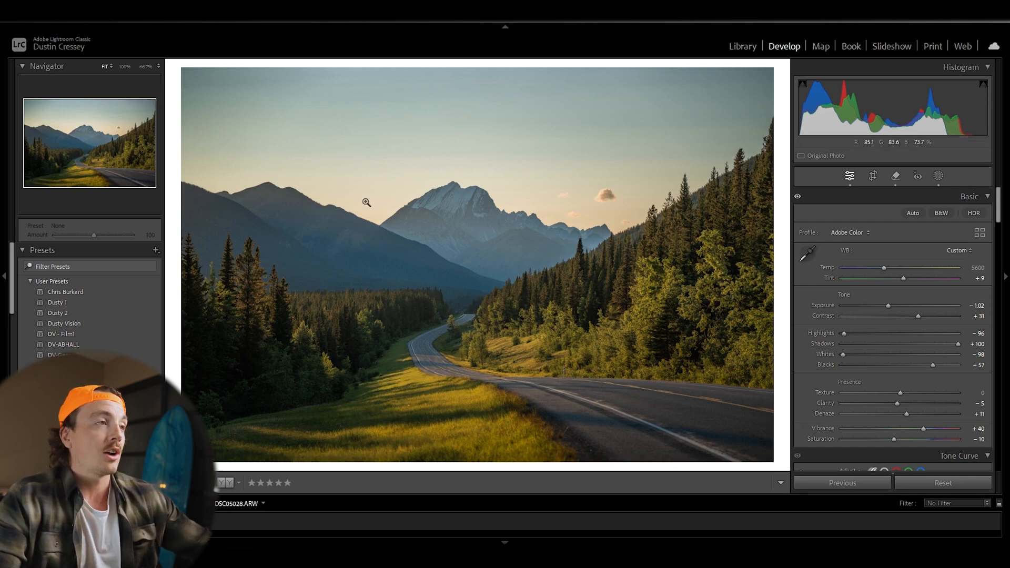
{"action": "mouse_move", "coordinate": [222, 154]}
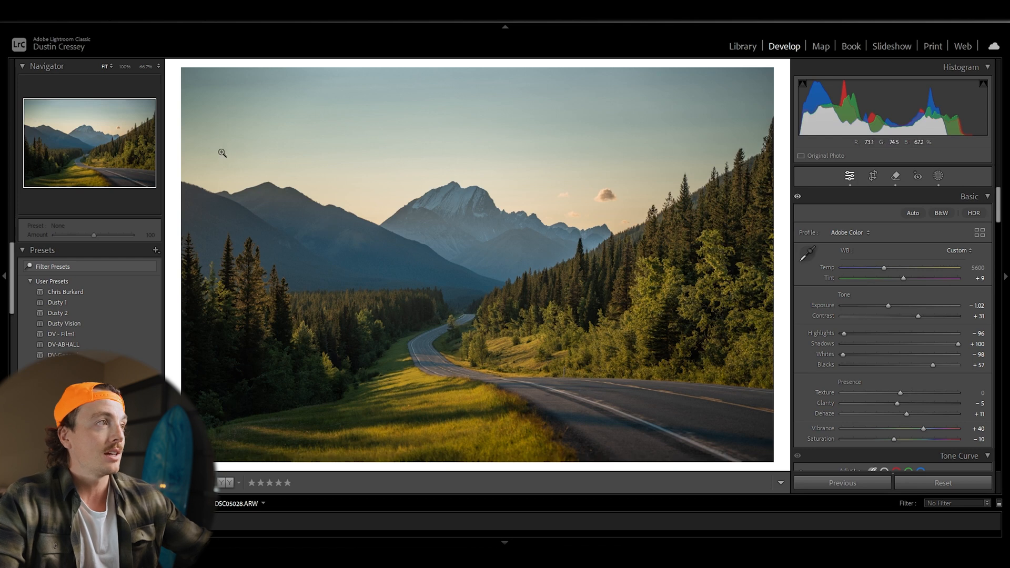
{"action": "mouse_move", "coordinate": [371, 373]}
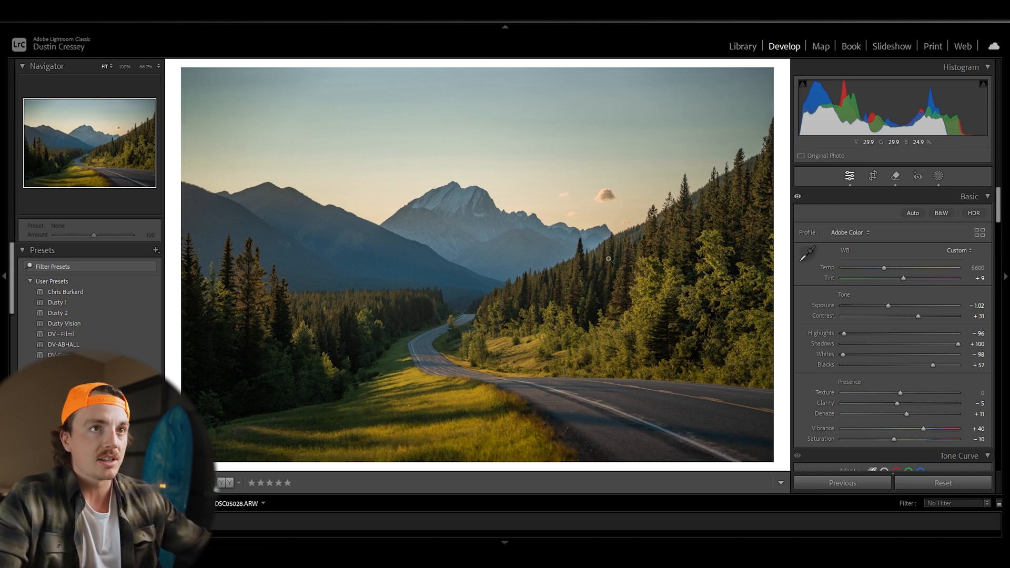
Create Mask 4 as a radial gradient drawn over the left side of the road photo.
{"action": "left_click", "coordinate": [938, 176]}
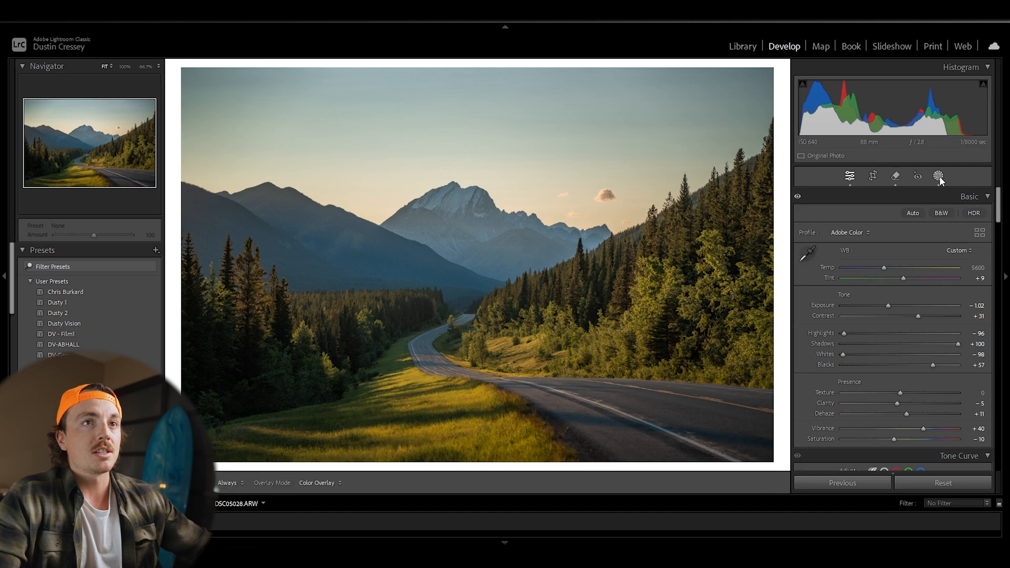
{"action": "left_click", "coordinate": [938, 176]}
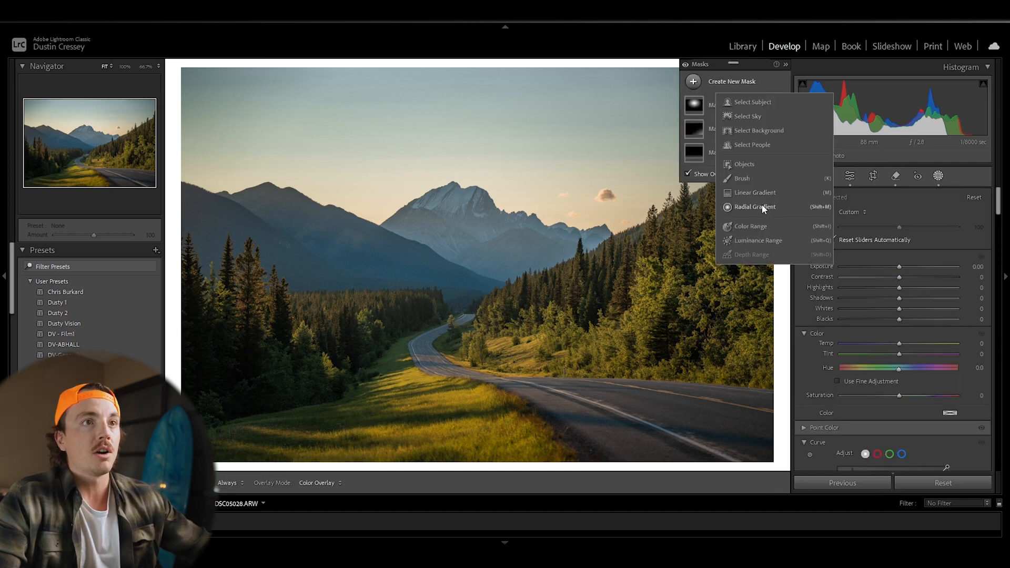
{"action": "left_click", "coordinate": [755, 208]}
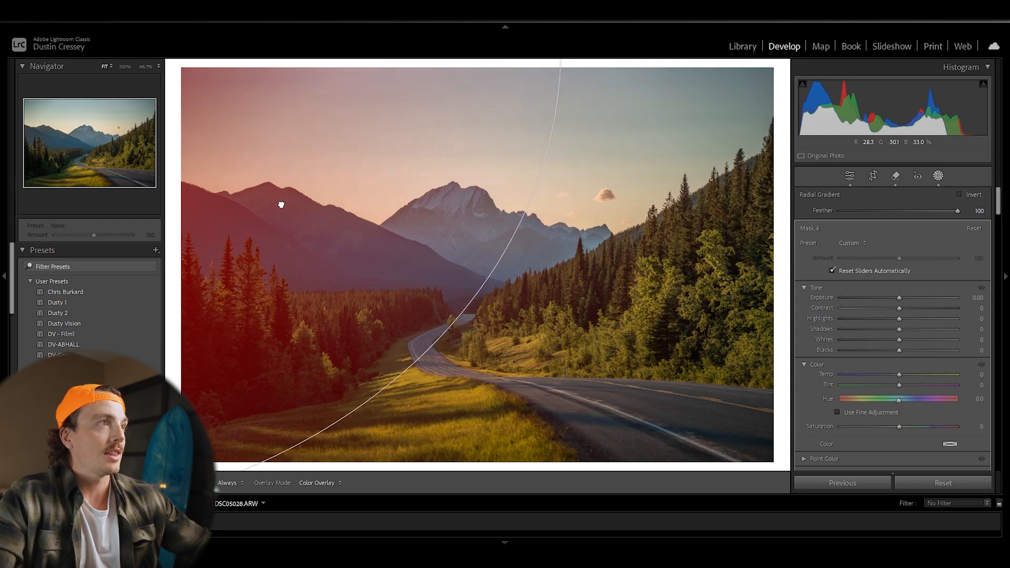
{"action": "left_click", "coordinate": [938, 175]}
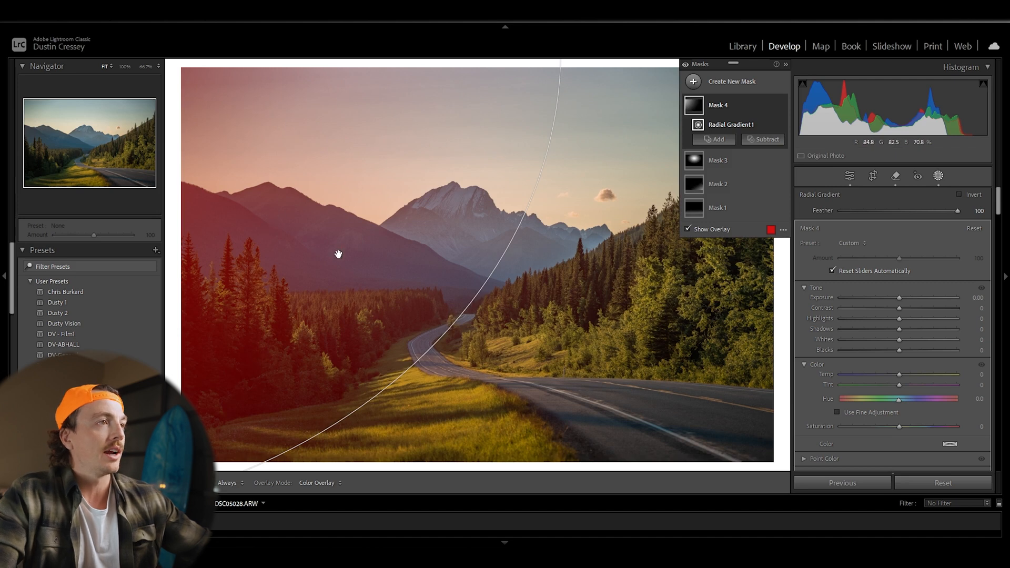
{"action": "mouse_move", "coordinate": [378, 156]}
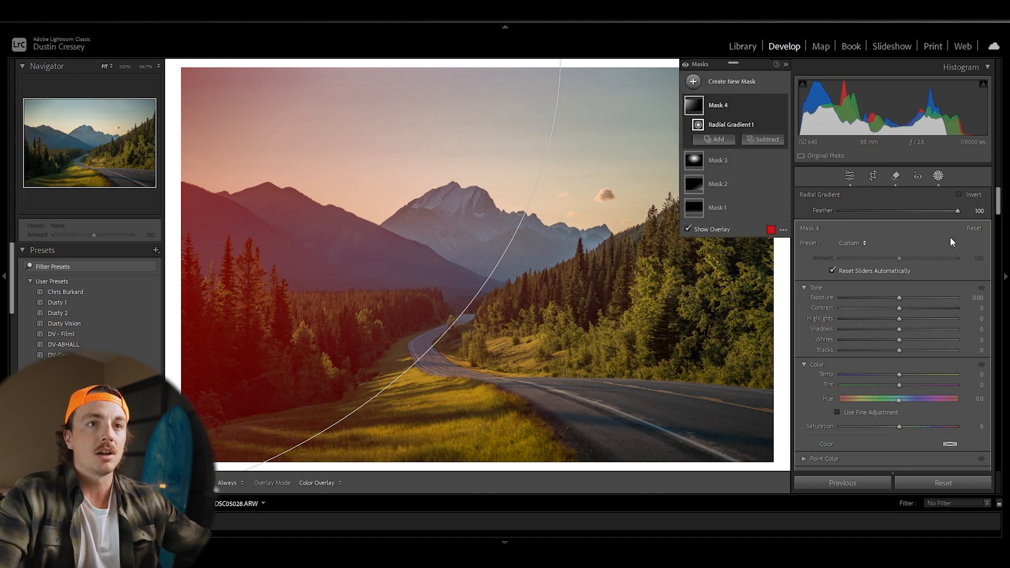
Lower Dehaze inside the radial mask to about -32 for a hazier left side.
{"action": "scroll", "scroll_direction": "down", "scroll_amount": 3}
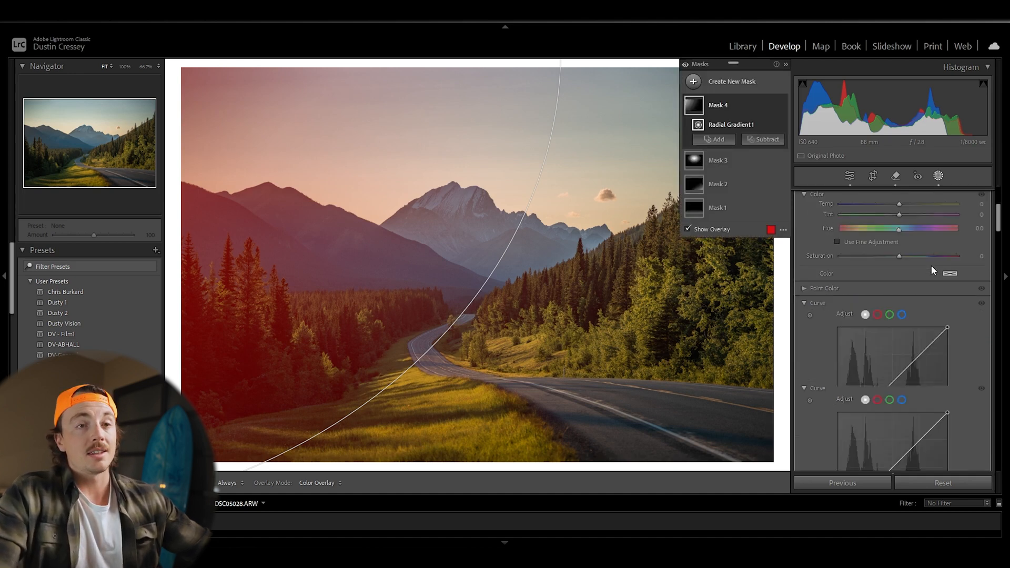
{"action": "scroll", "scroll_direction": "down", "scroll_amount": 3}
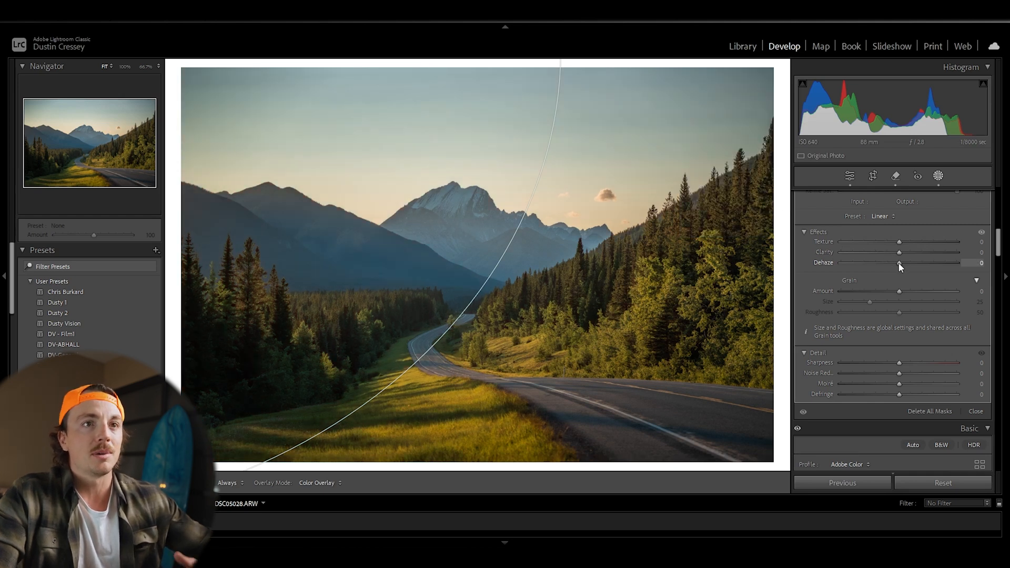
{"action": "left_click_drag", "start_coordinate": [902, 262], "coordinate": [894, 262]}
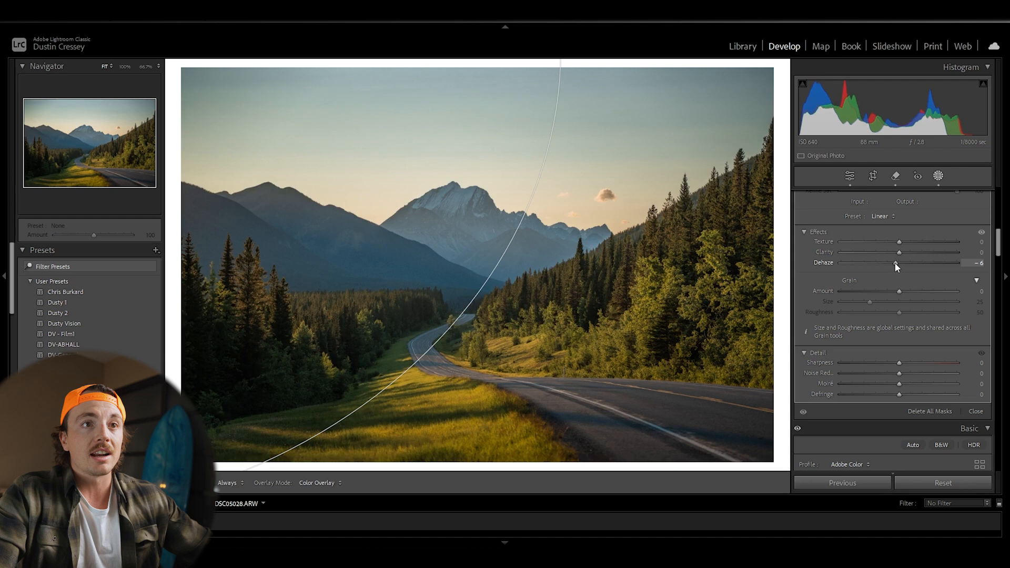
{"action": "left_click_drag", "start_coordinate": [896, 263], "coordinate": [884, 263]}
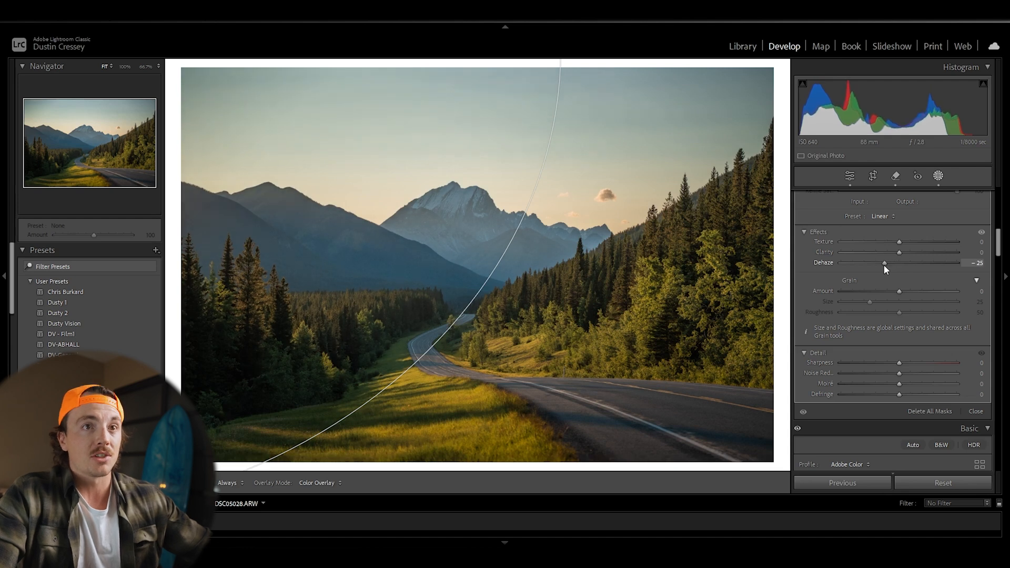
{"action": "left_click_drag", "start_coordinate": [885, 263], "coordinate": [880, 263]}
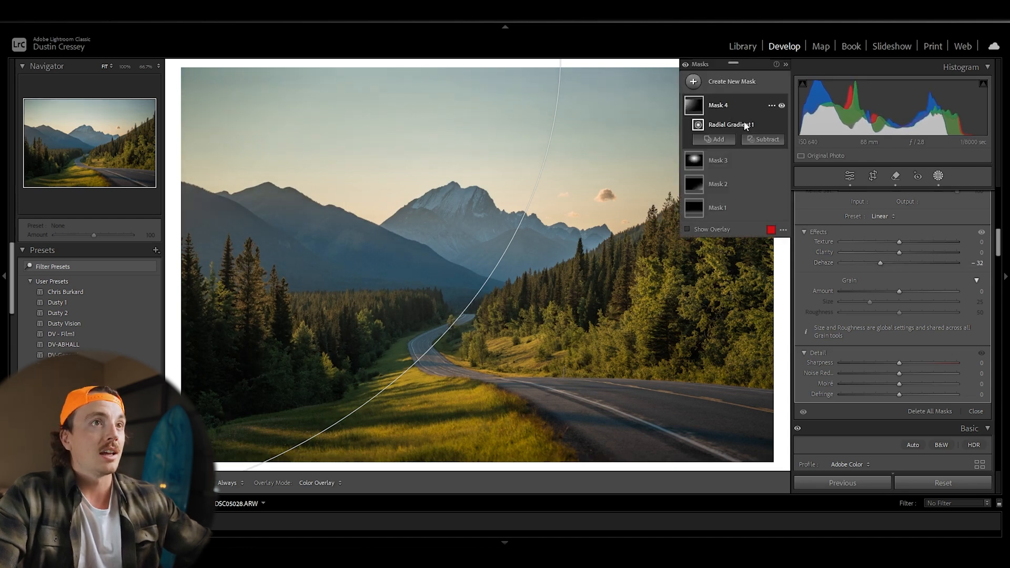
Raise Radial Gradient 1's Temp to 78 for a golden glow on the left.
{"action": "left_click", "coordinate": [780, 105]}
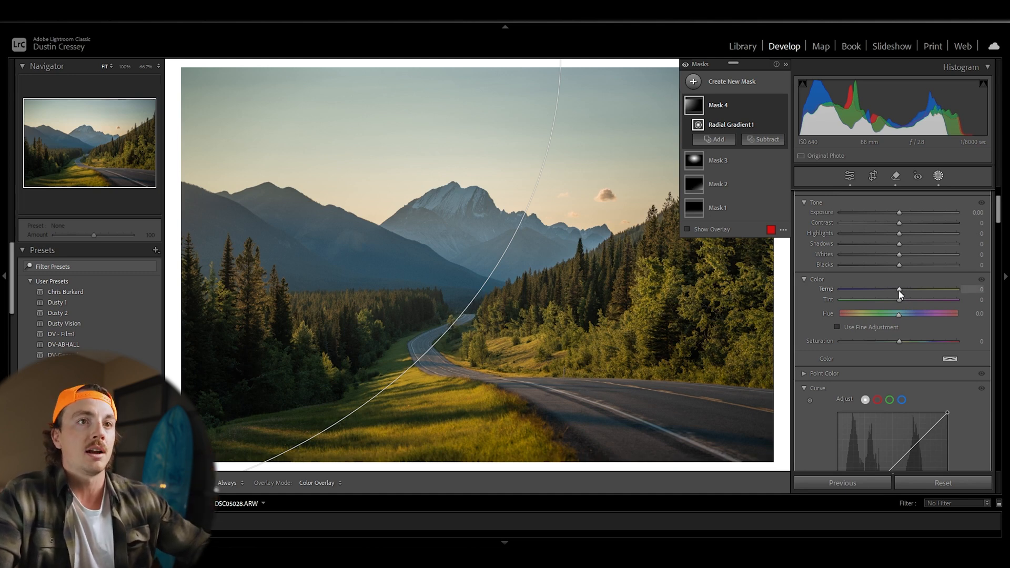
{"action": "left_click_drag", "start_coordinate": [900, 289], "coordinate": [916, 288]}
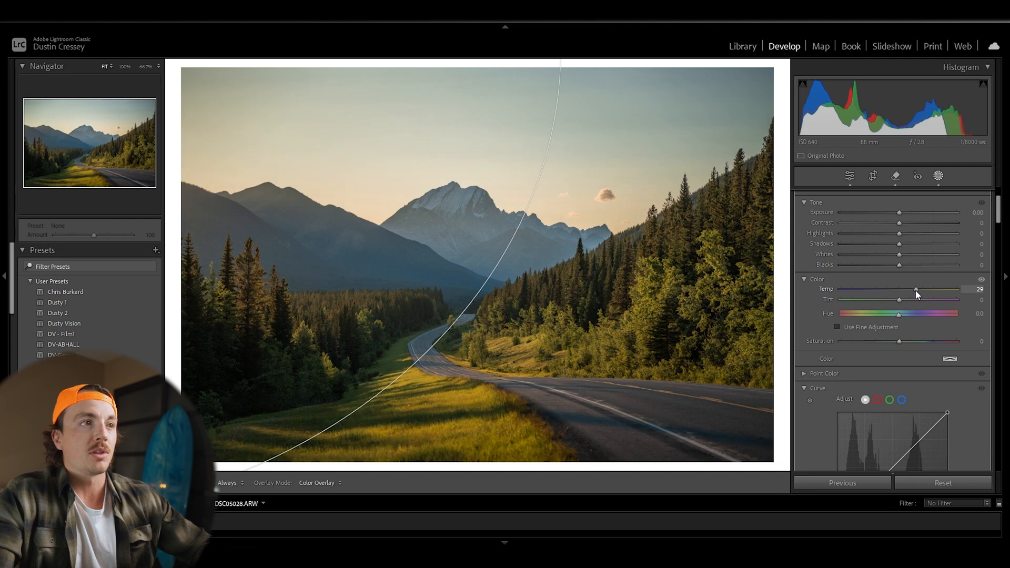
{"action": "left_click_drag", "start_coordinate": [915, 289], "coordinate": [918, 288]}
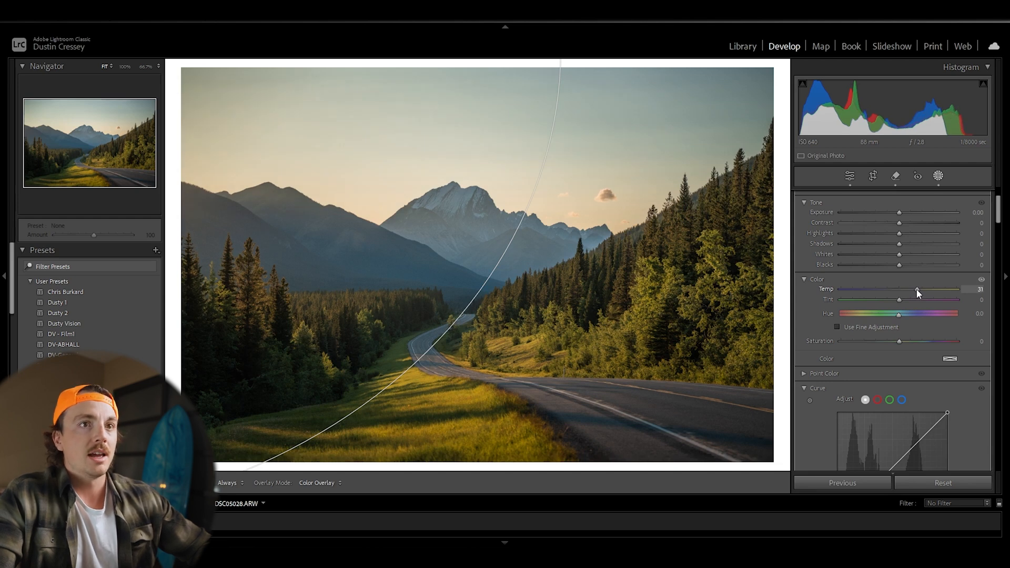
{"action": "left_click_drag", "start_coordinate": [917, 289], "coordinate": [932, 288]}
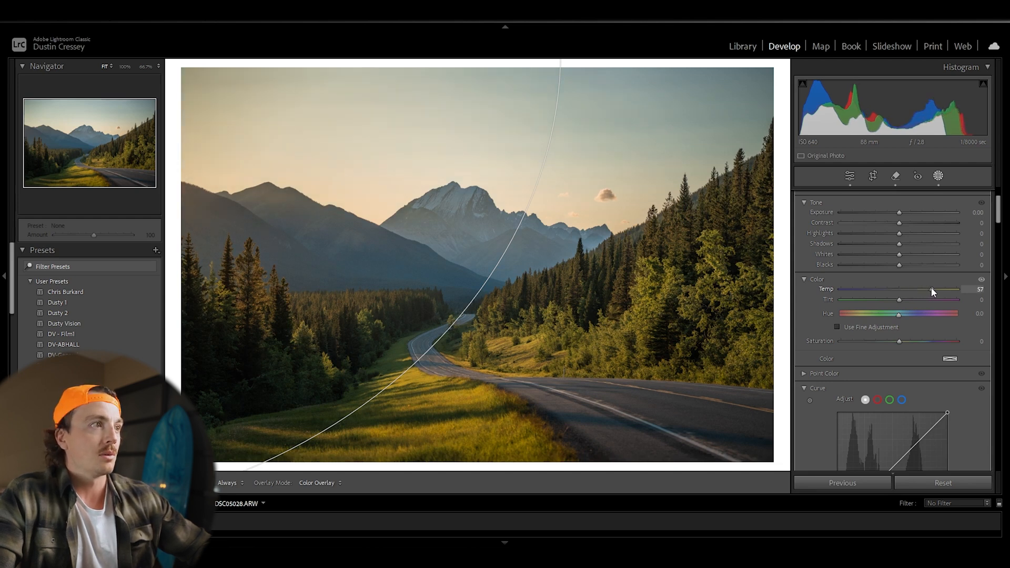
{"action": "left_click_drag", "start_coordinate": [941, 288], "coordinate": [960, 288]}
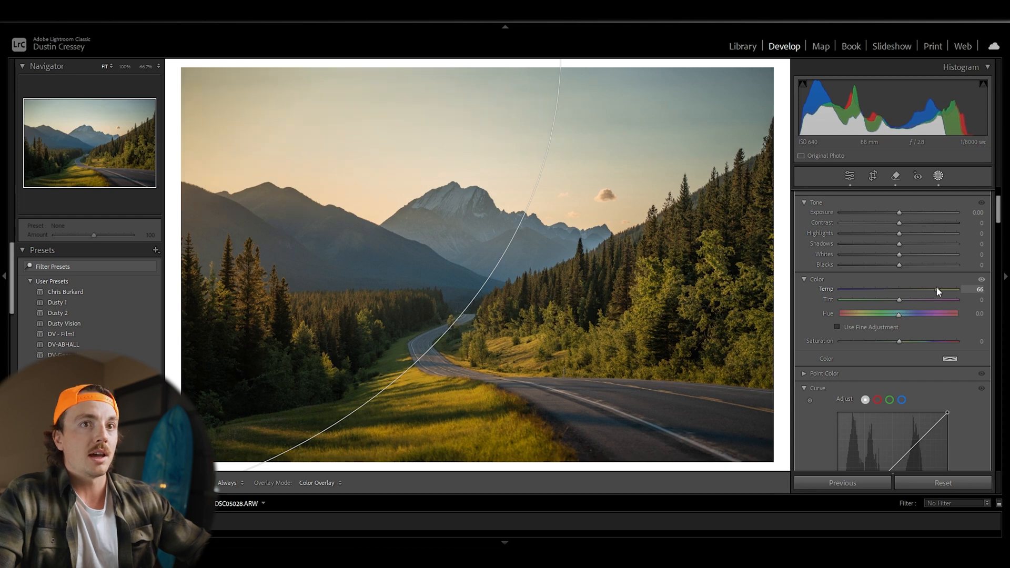
{"action": "left_click_drag", "start_coordinate": [947, 288], "coordinate": [959, 288]}
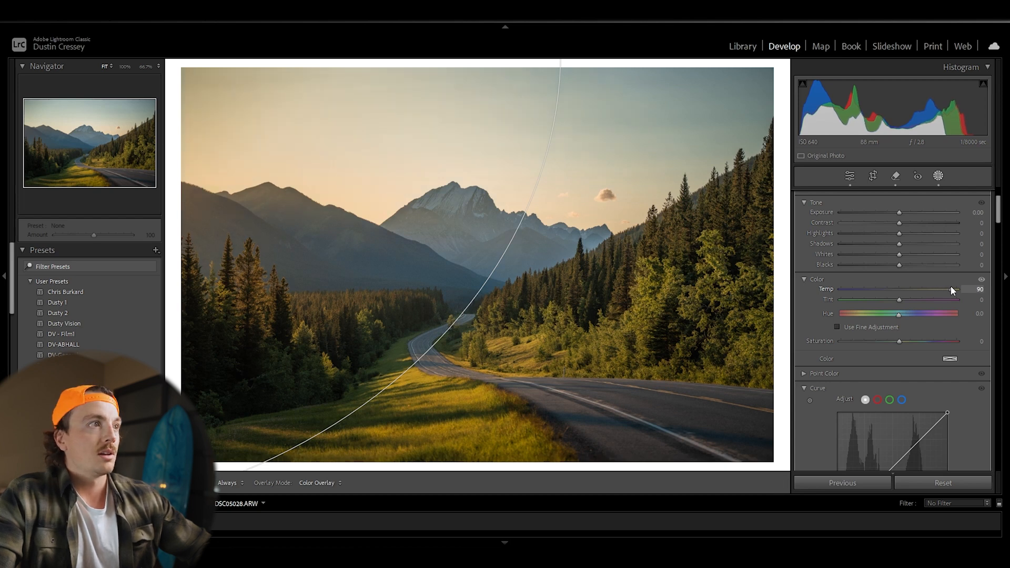
{"action": "left_click_drag", "start_coordinate": [959, 288], "coordinate": [938, 289]}
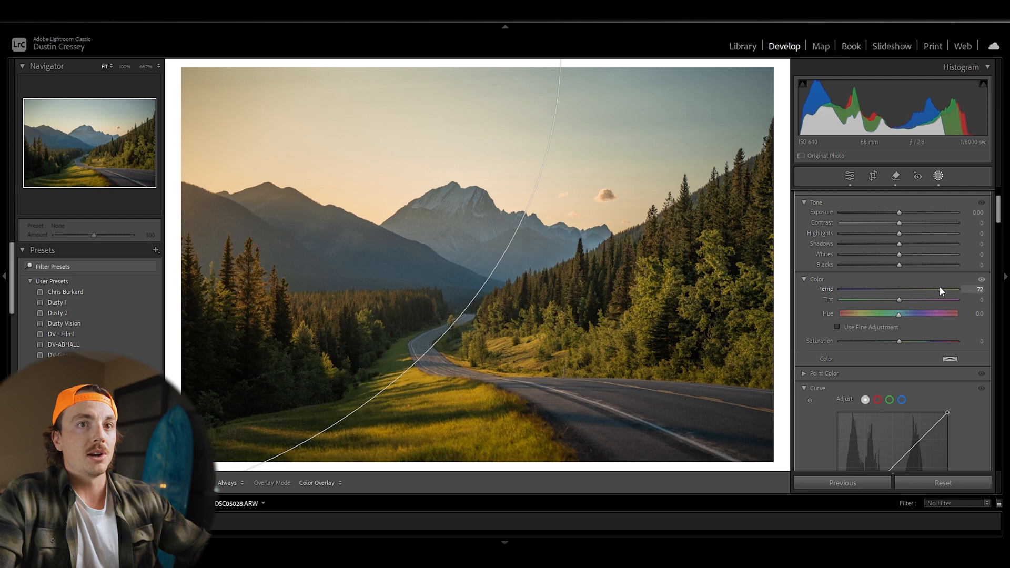
{"action": "left_click_drag", "start_coordinate": [937, 290], "coordinate": [944, 290]}
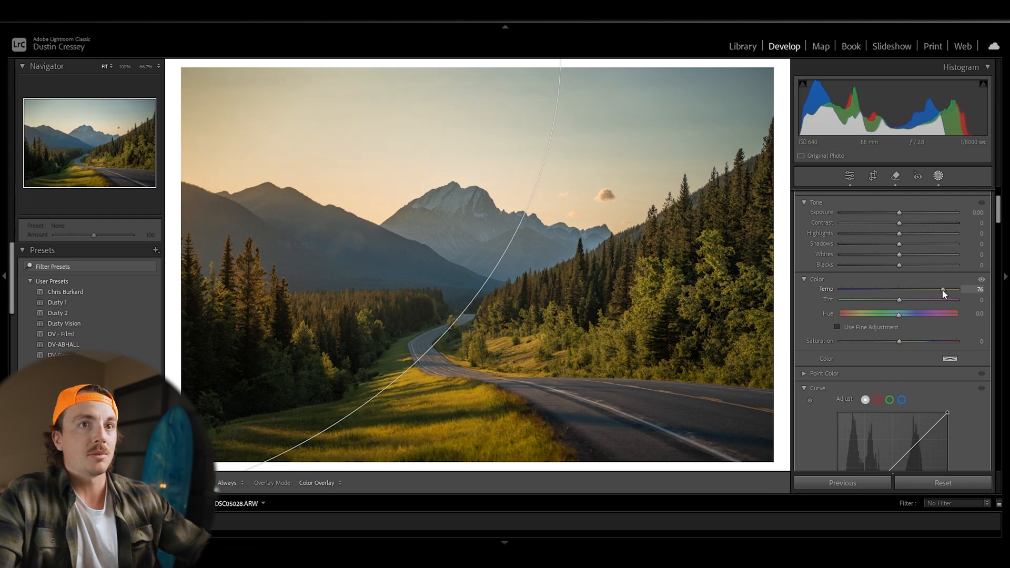
{"action": "left_click_drag", "start_coordinate": [943, 289], "coordinate": [947, 289]}
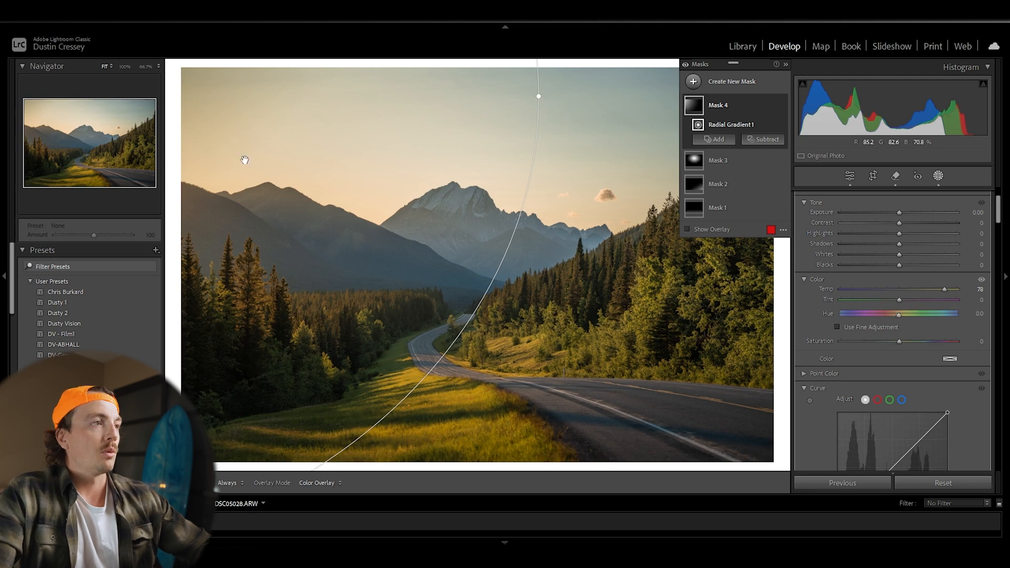
{"action": "mouse_move", "coordinate": [428, 101]}
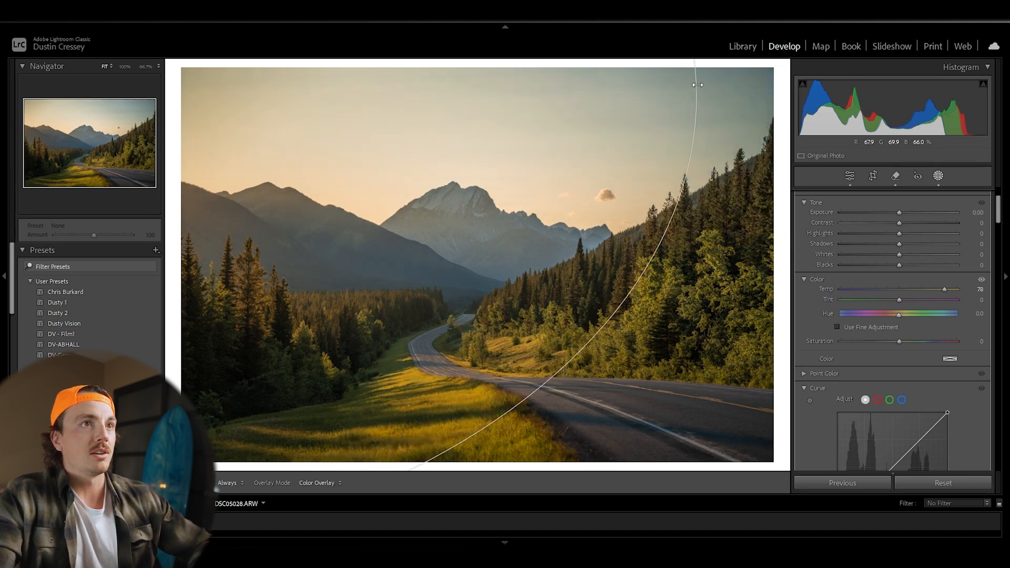
Widen the warm gradient rightward and raise its Exposure to about +1.03.
{"action": "left_click", "coordinate": [918, 176]}
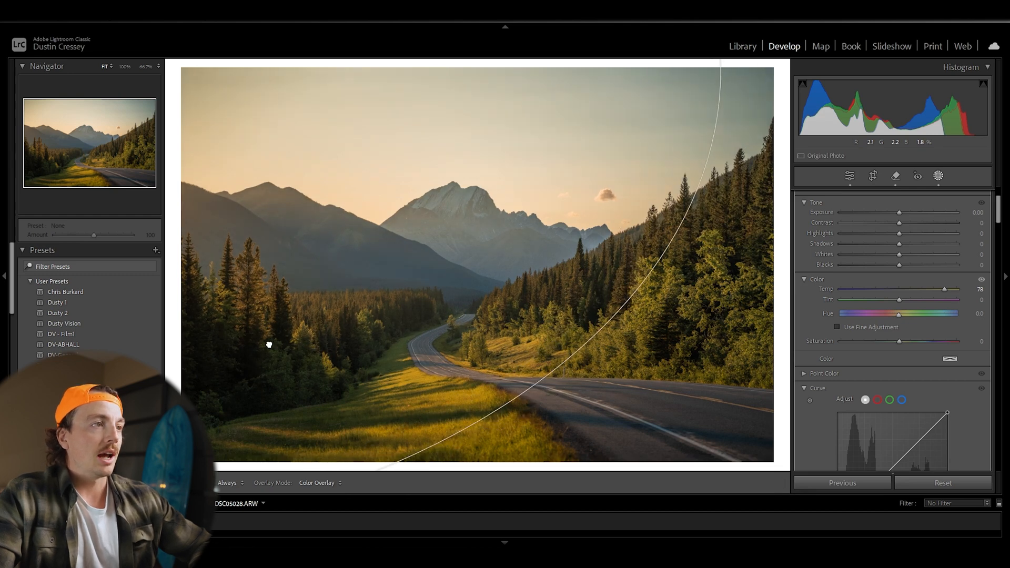
{"action": "left_click", "coordinate": [938, 175]}
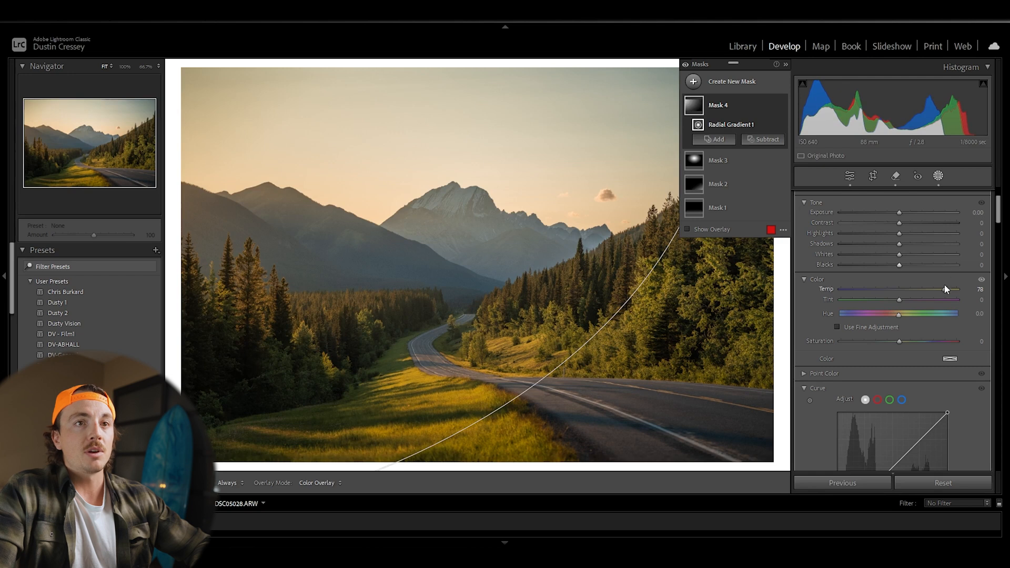
{"action": "mouse_move", "coordinate": [960, 284]}
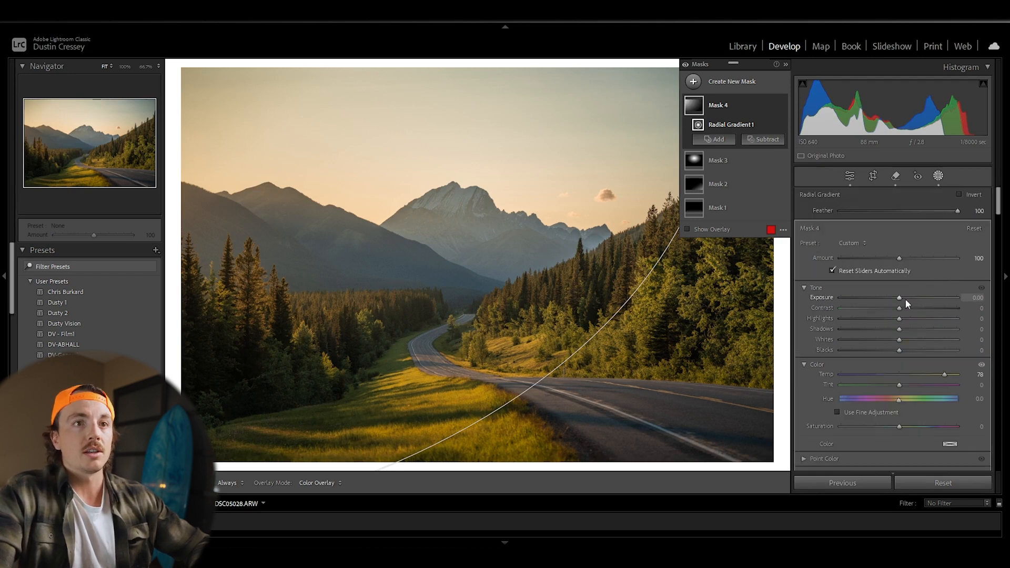
{"action": "left_click_drag", "start_coordinate": [900, 298], "coordinate": [891, 298]}
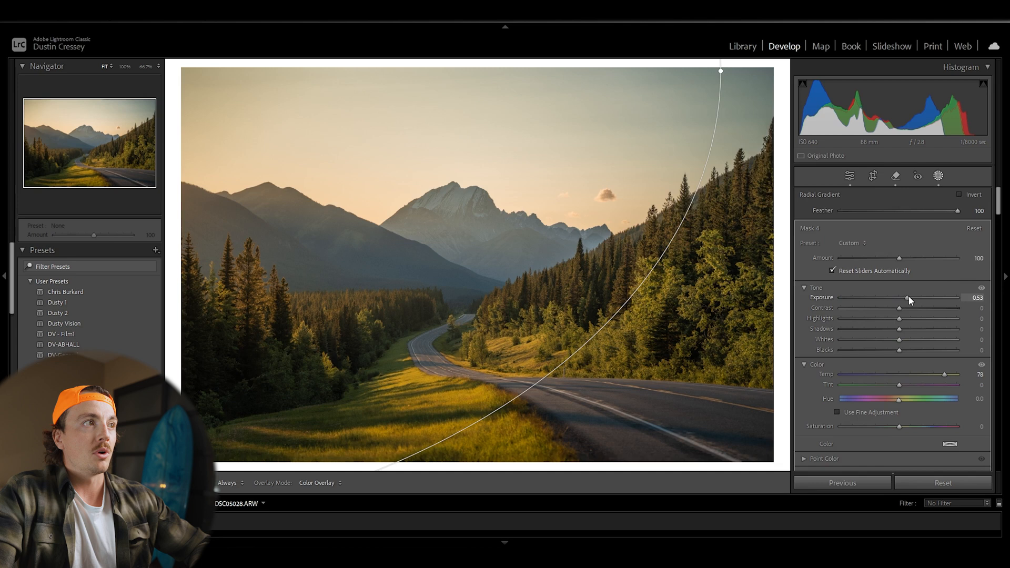
{"action": "left_click_drag", "start_coordinate": [900, 296], "coordinate": [914, 297]}
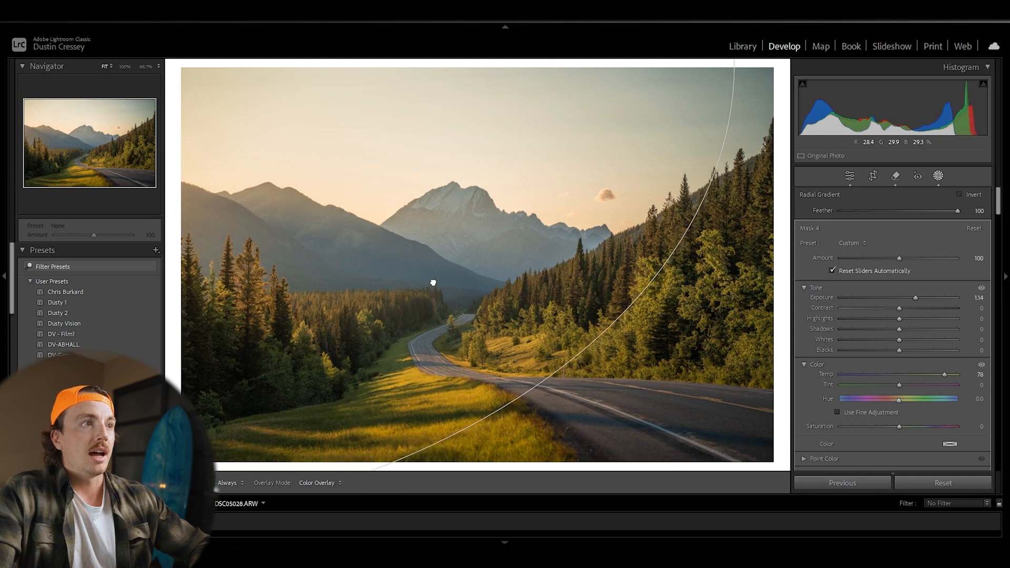
{"action": "left_click", "coordinate": [938, 175]}
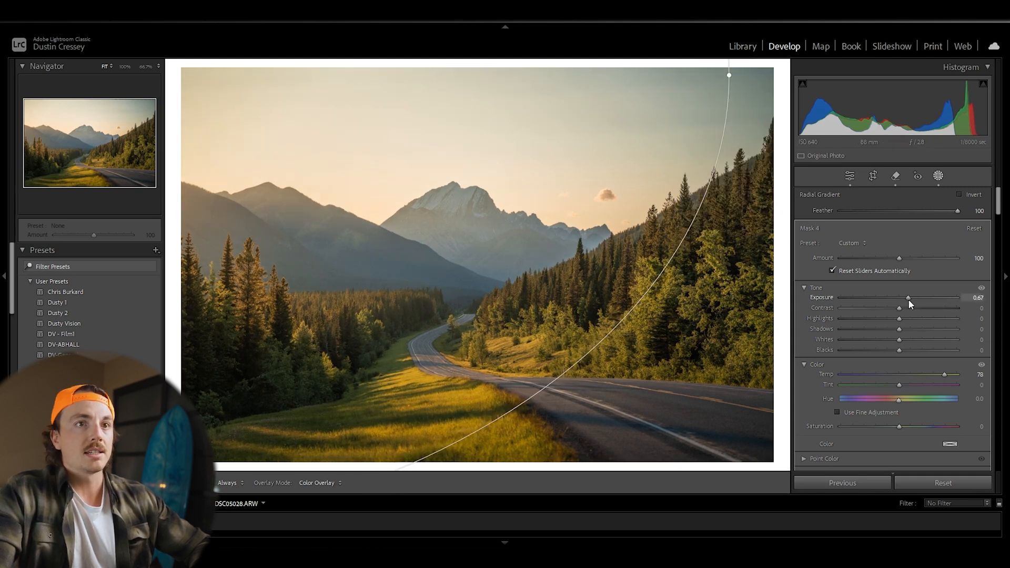
{"action": "left_click_drag", "start_coordinate": [908, 298], "coordinate": [915, 297]}
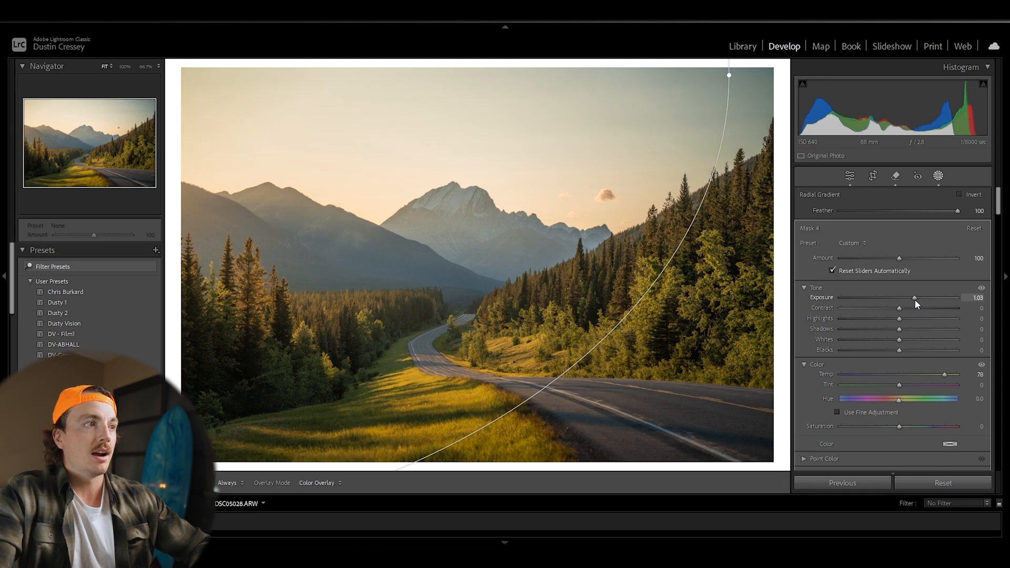
{"action": "left_click", "coordinate": [938, 176]}
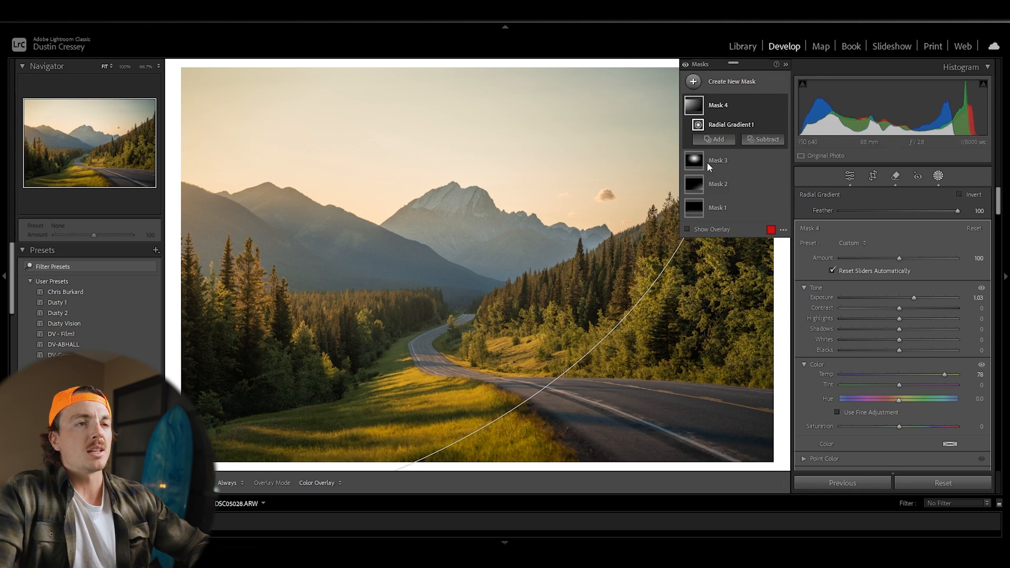
{"action": "mouse_move", "coordinate": [667, 312]}
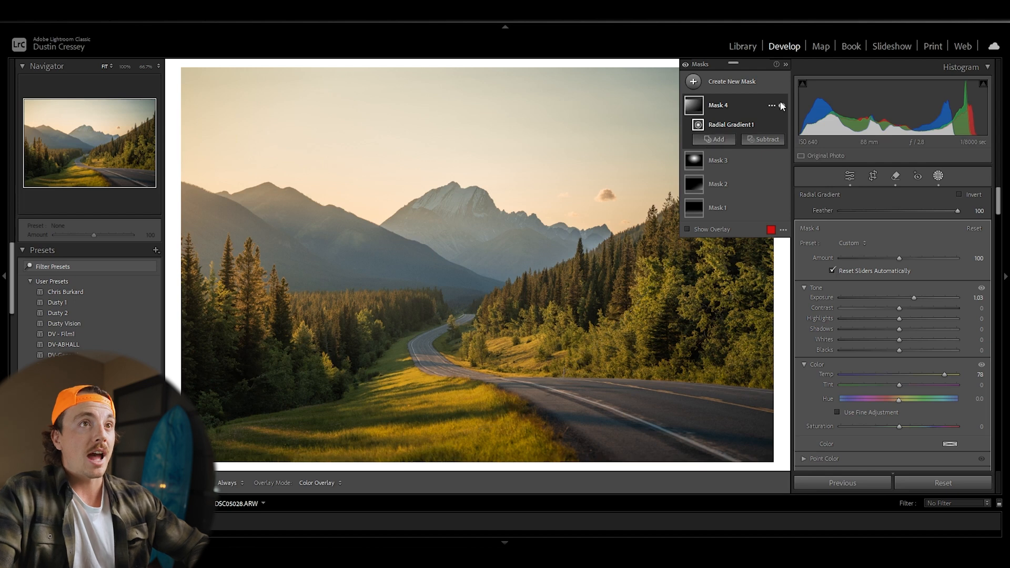
Toggle Mask 4 off and back on to compare the road photo before and after.
{"action": "left_click", "coordinate": [782, 106]}
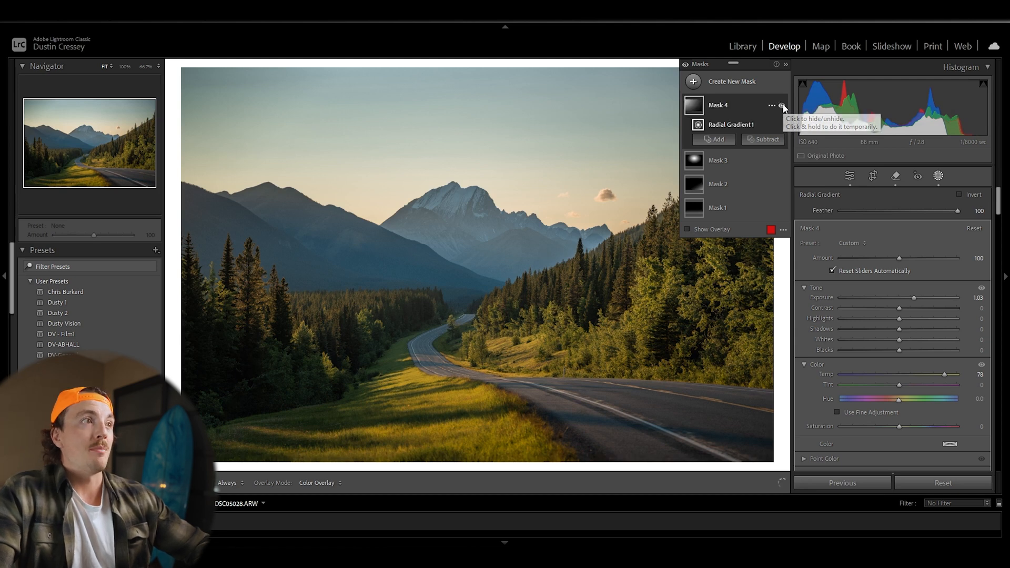
{"action": "left_click", "coordinate": [782, 106]}
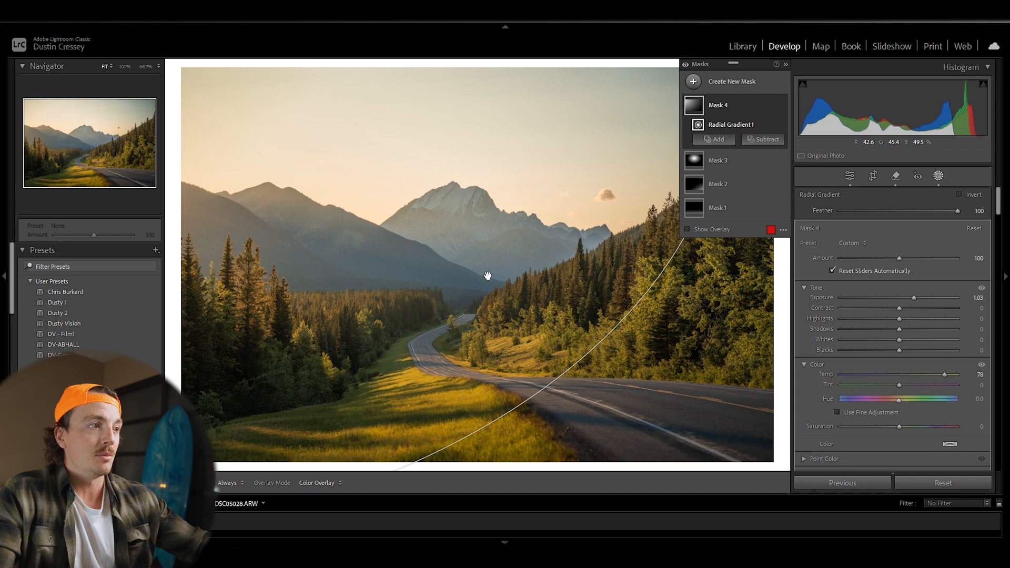
{"action": "mouse_move", "coordinate": [391, 366]}
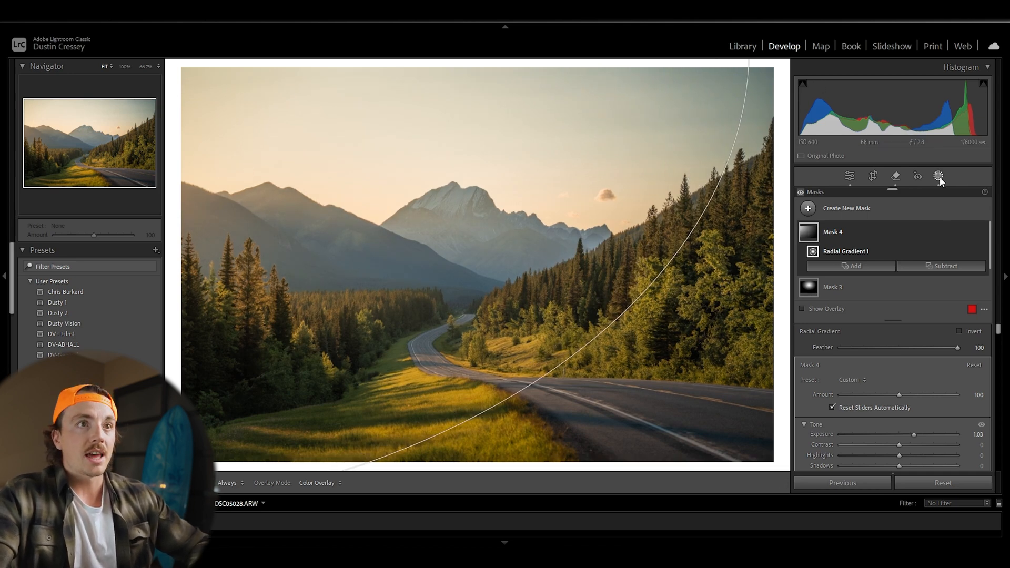
Switch to the mountain peak photo in the filmstrip.
{"action": "left_click", "coordinate": [850, 176]}
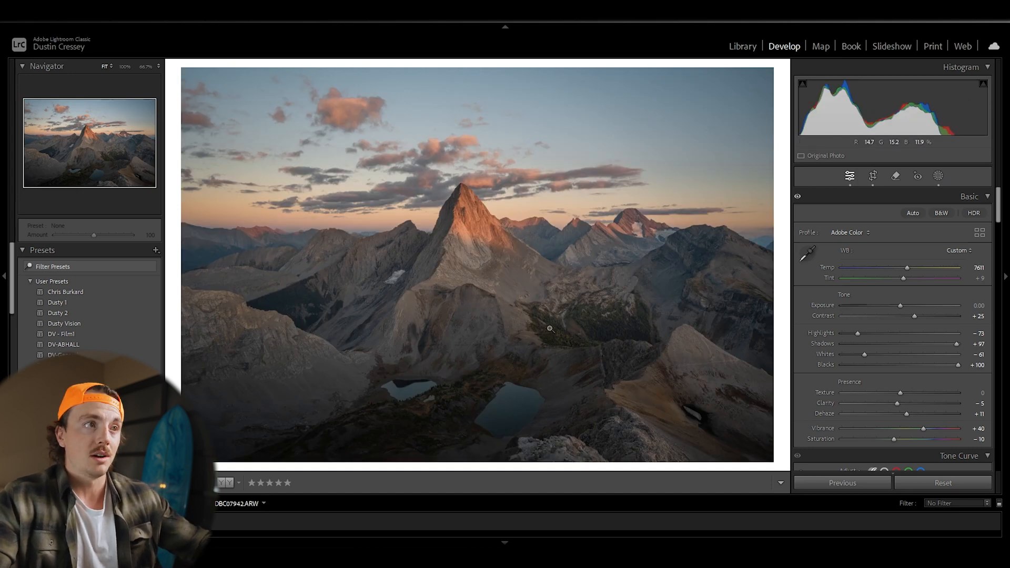
{"action": "mouse_move", "coordinate": [469, 219]}
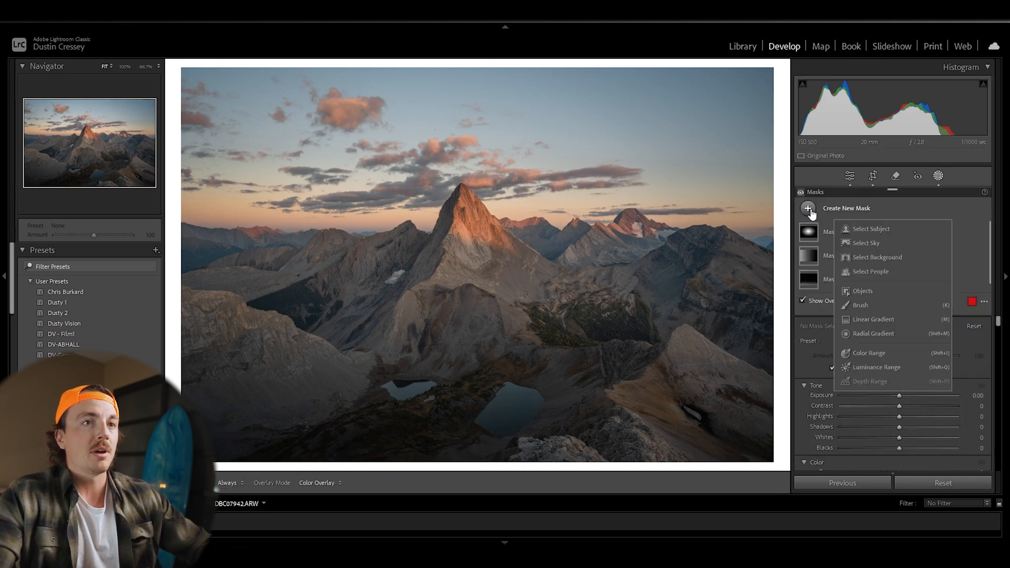
Draw a radial gradient mask over the right half of the mountain peak photo.
{"action": "left_click", "coordinate": [875, 334]}
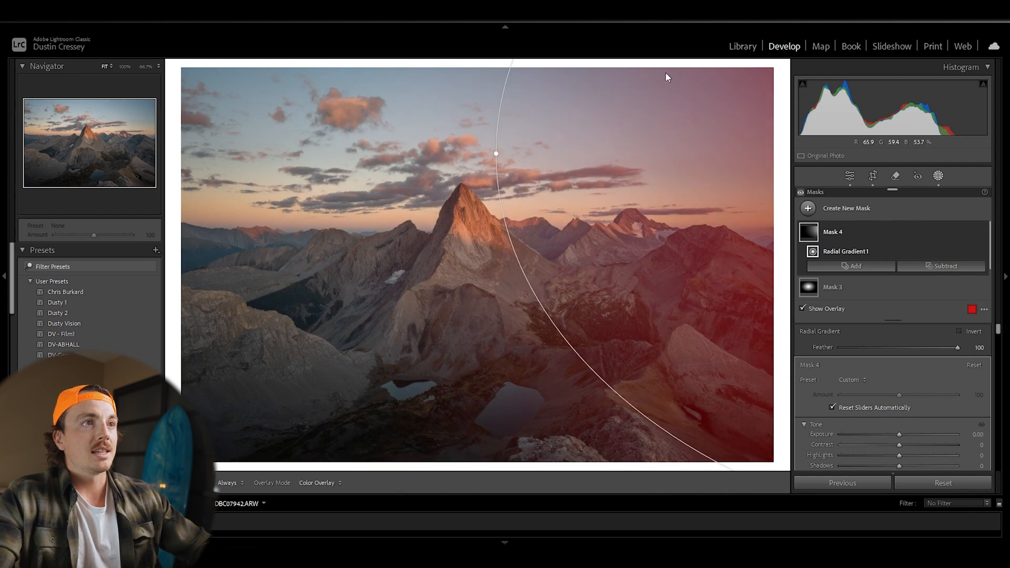
{"action": "mouse_move", "coordinate": [850, 222]}
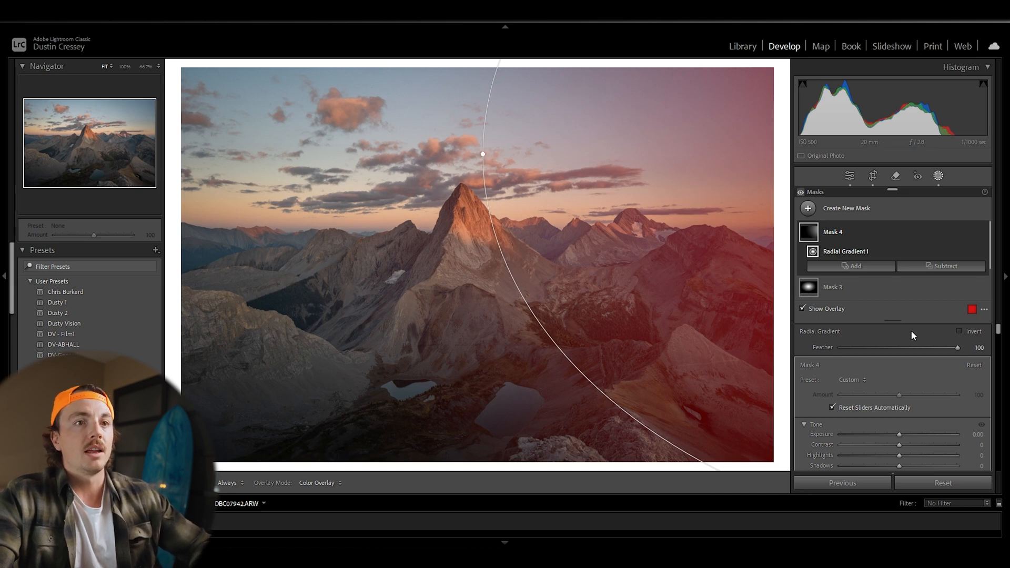
{"action": "scroll", "scroll_direction": "down", "scroll_amount": 3}
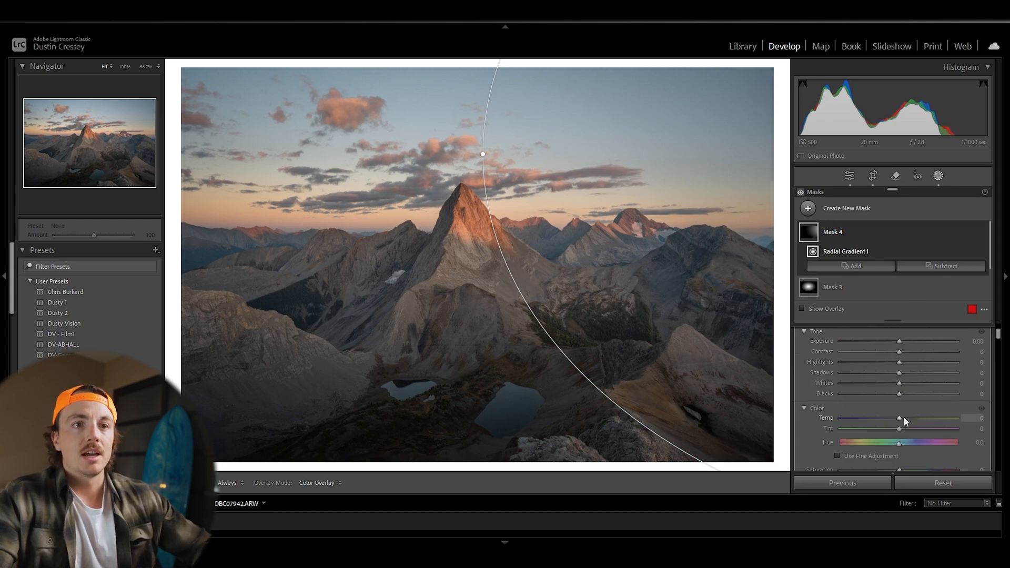
Warm the masked right side to a Temp of about 65.
{"action": "left_click_drag", "start_coordinate": [891, 417], "coordinate": [904, 417]}
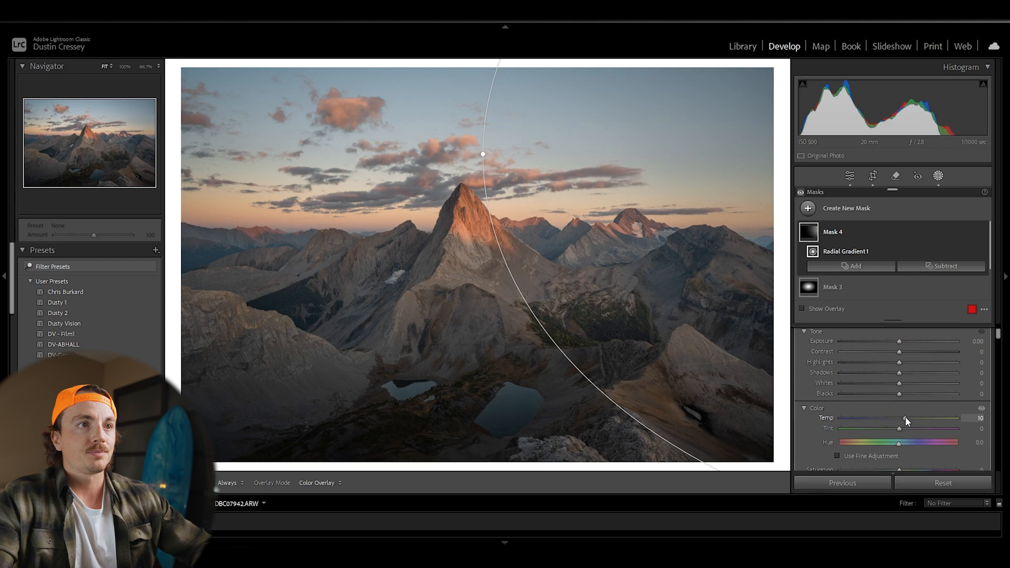
{"action": "left_click_drag", "start_coordinate": [905, 418], "coordinate": [933, 418]}
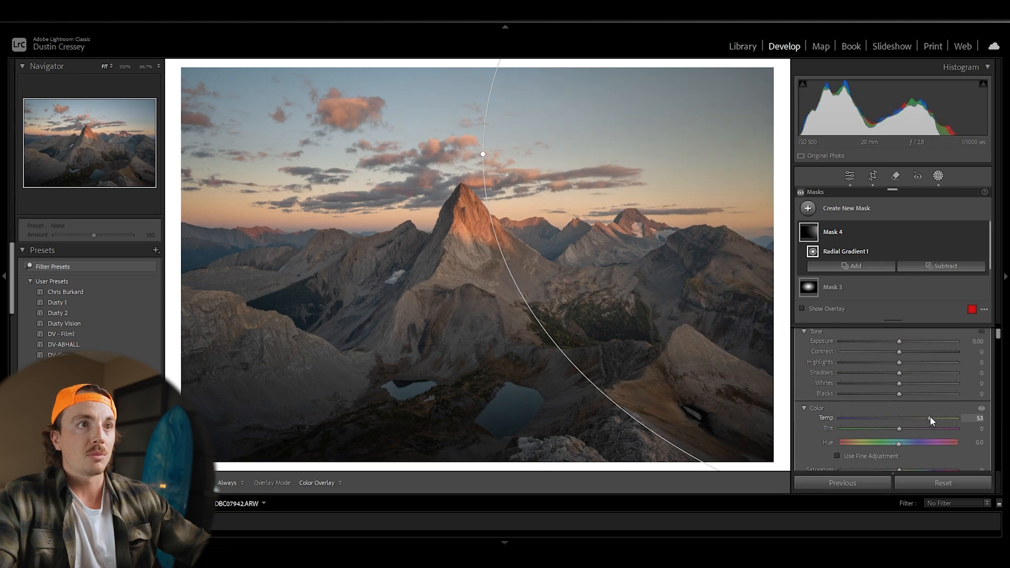
{"action": "left_click_drag", "start_coordinate": [901, 418], "coordinate": [944, 418]}
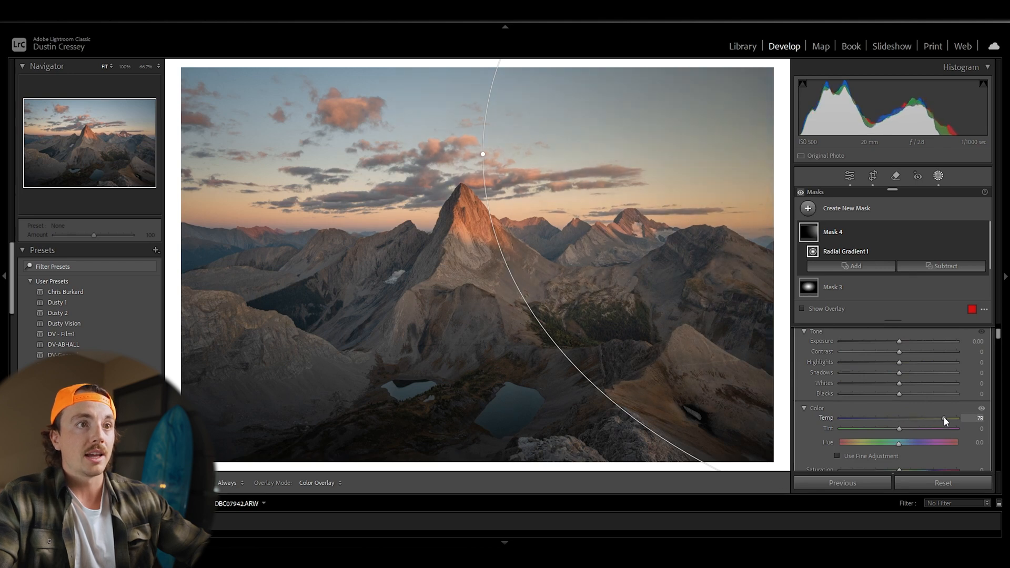
{"action": "left_click_drag", "start_coordinate": [947, 420], "coordinate": [937, 420]}
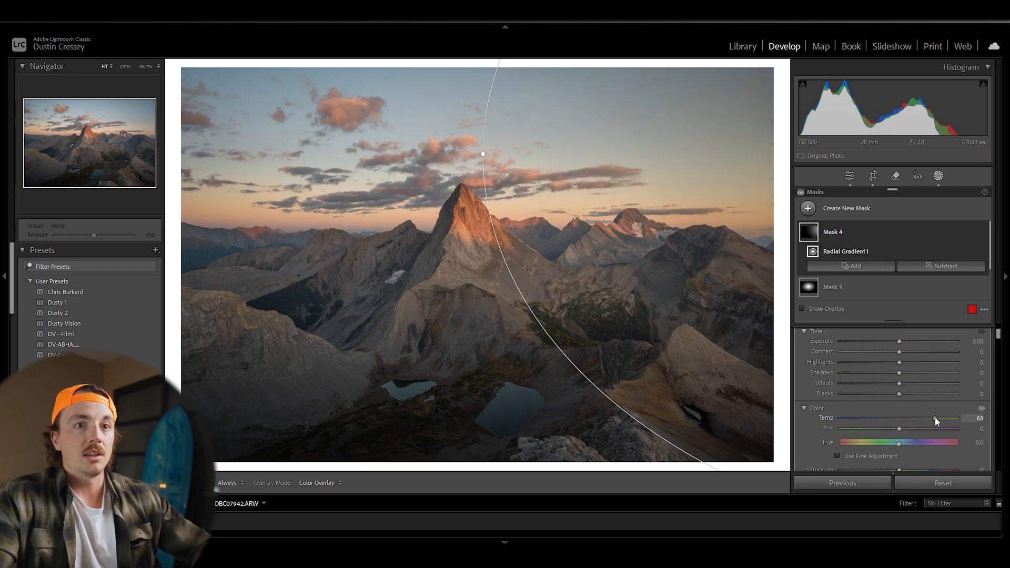
{"action": "left_click_drag", "start_coordinate": [938, 420], "coordinate": [944, 420]}
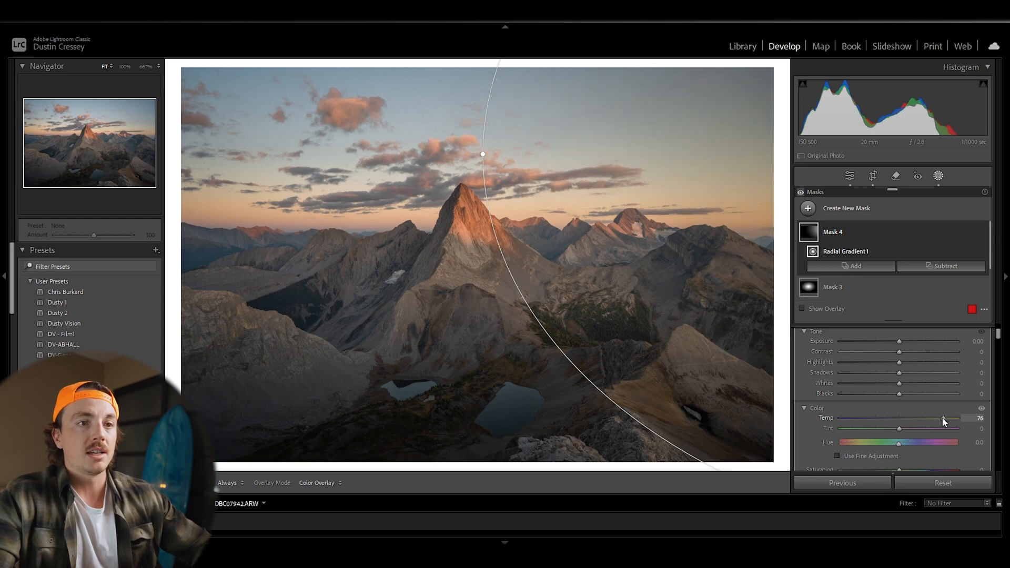
{"action": "left_click_drag", "start_coordinate": [943, 419], "coordinate": [932, 423]}
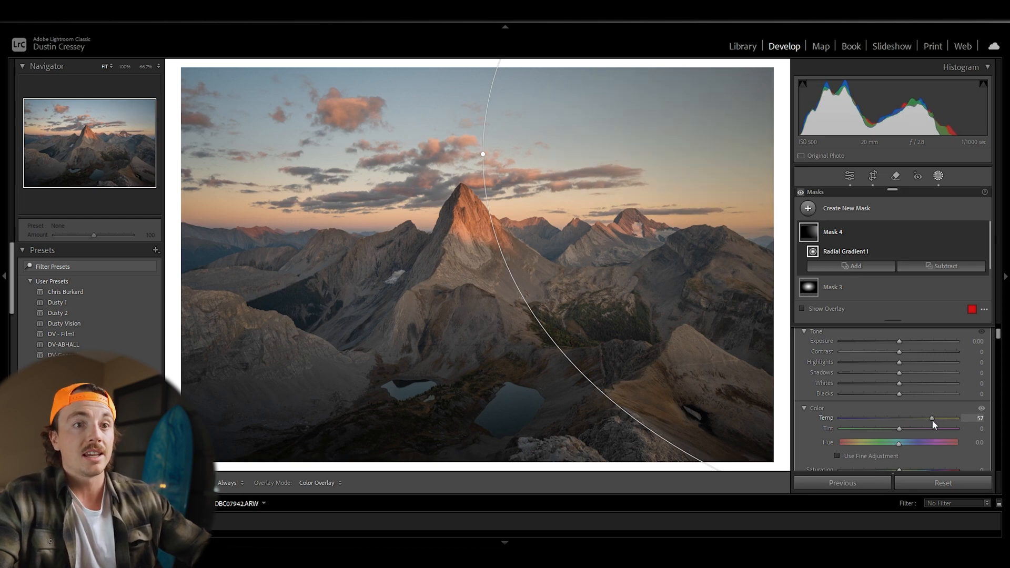
{"action": "left_click_drag", "start_coordinate": [931, 418], "coordinate": [938, 418]}
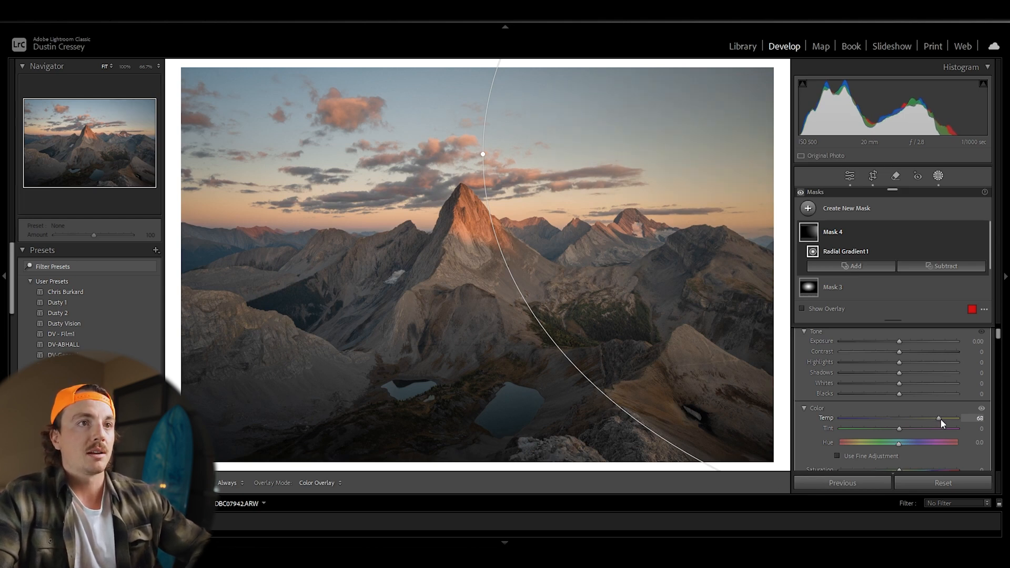
{"action": "left_click_drag", "start_coordinate": [938, 418], "coordinate": [936, 418]}
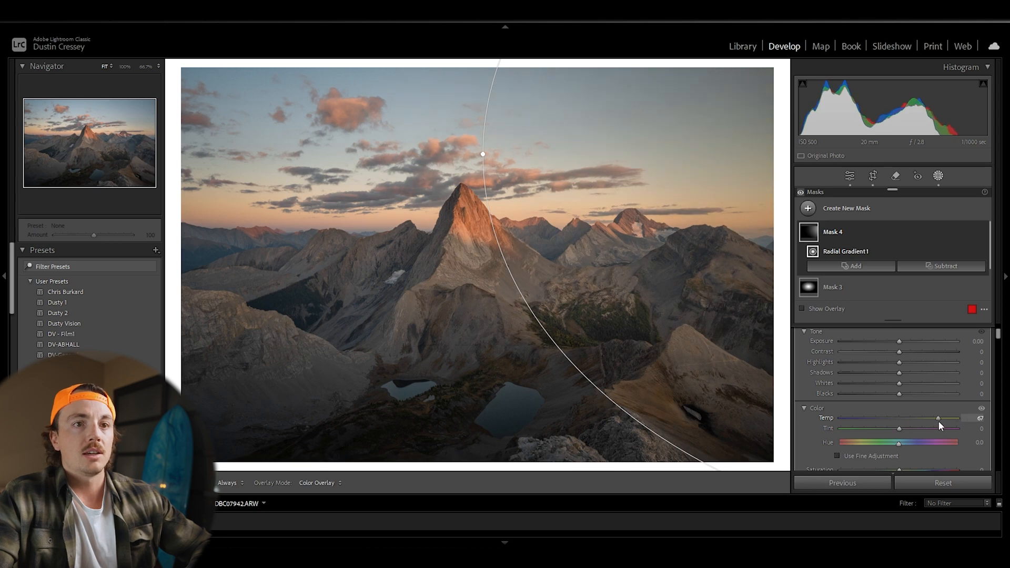
{"action": "left_click_drag", "start_coordinate": [938, 418], "coordinate": [936, 418]}
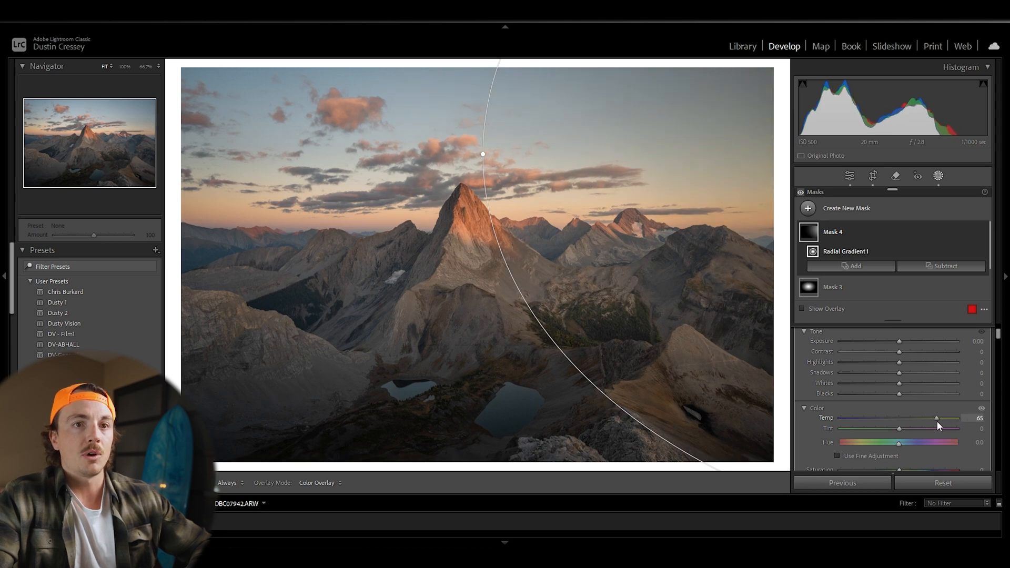
Shift the mask's Tint toward magenta to 15.
{"action": "left_click_drag", "start_coordinate": [899, 429], "coordinate": [903, 429]}
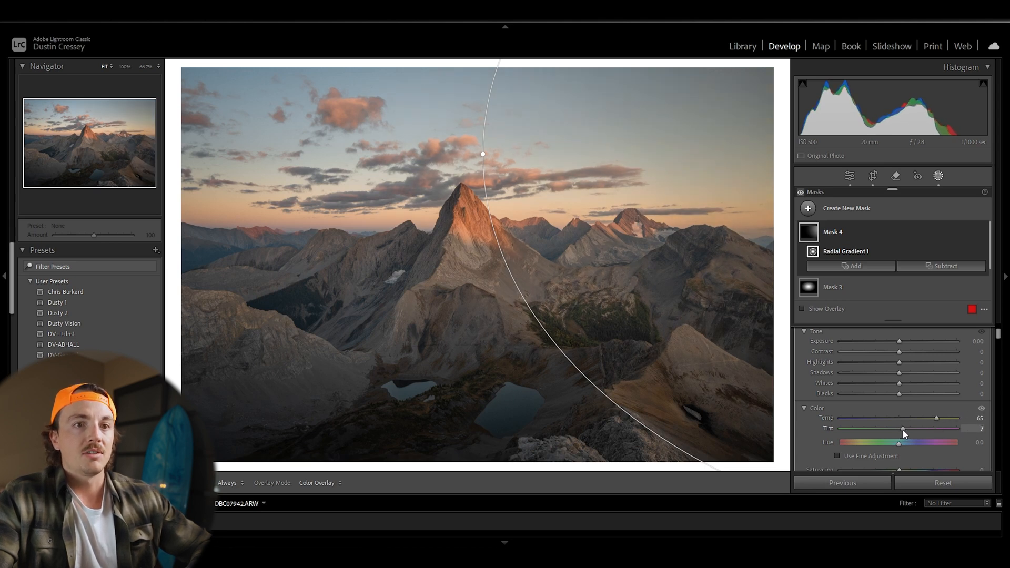
{"action": "left_click_drag", "start_coordinate": [903, 429], "coordinate": [907, 430]}
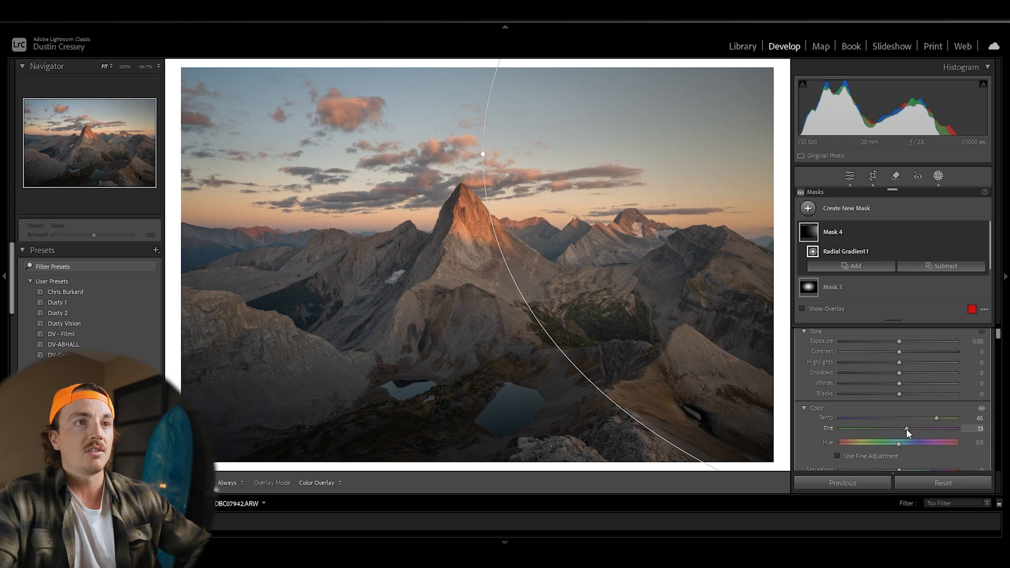
{"action": "left_click_drag", "start_coordinate": [904, 429], "coordinate": [908, 417]}
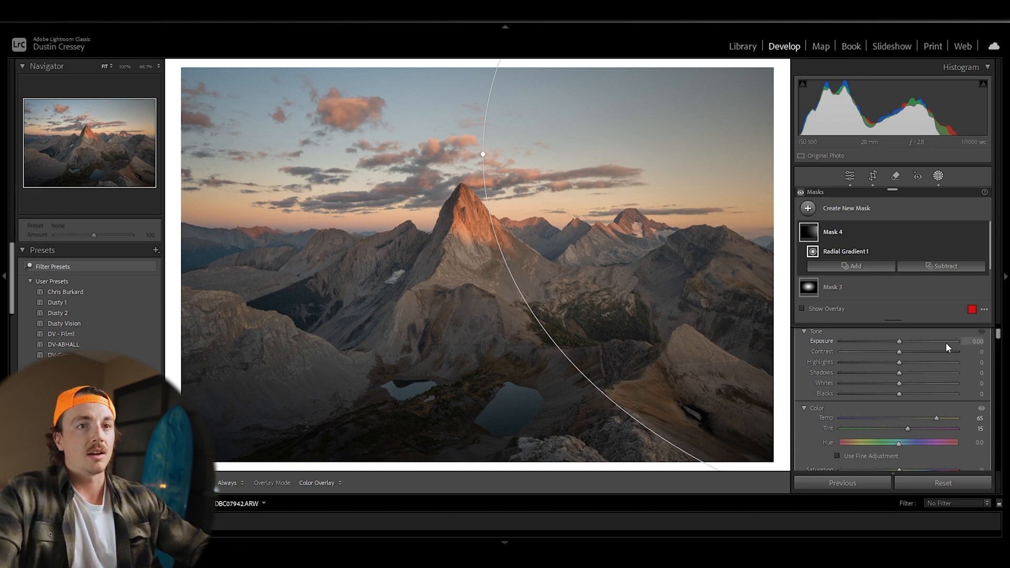
Raise the mask's Exposure to 1.72 and push Temp to the maximum of 100.
{"action": "left_click_drag", "start_coordinate": [898, 340], "coordinate": [908, 341]}
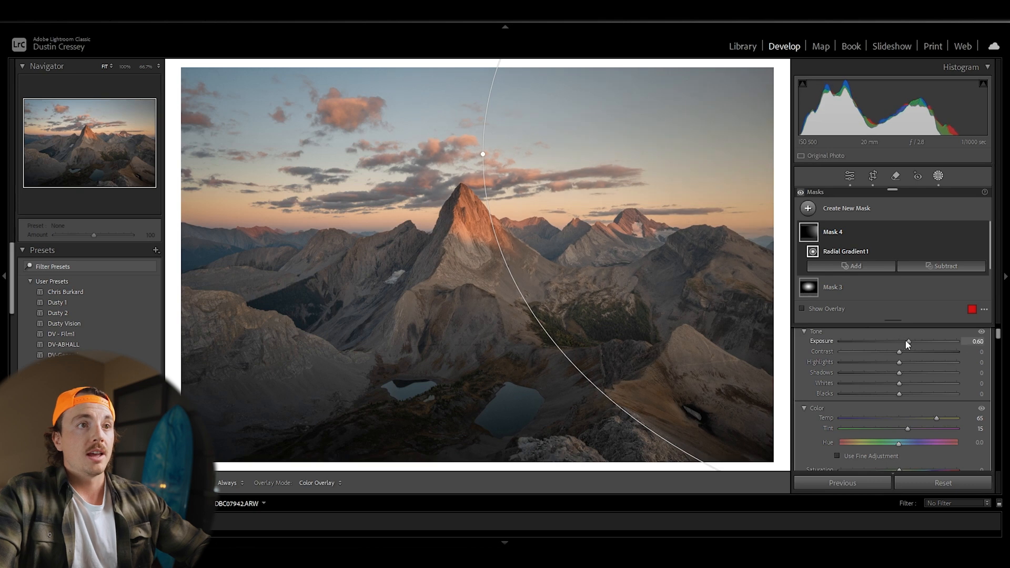
{"action": "left_click_drag", "start_coordinate": [908, 341], "coordinate": [920, 341]}
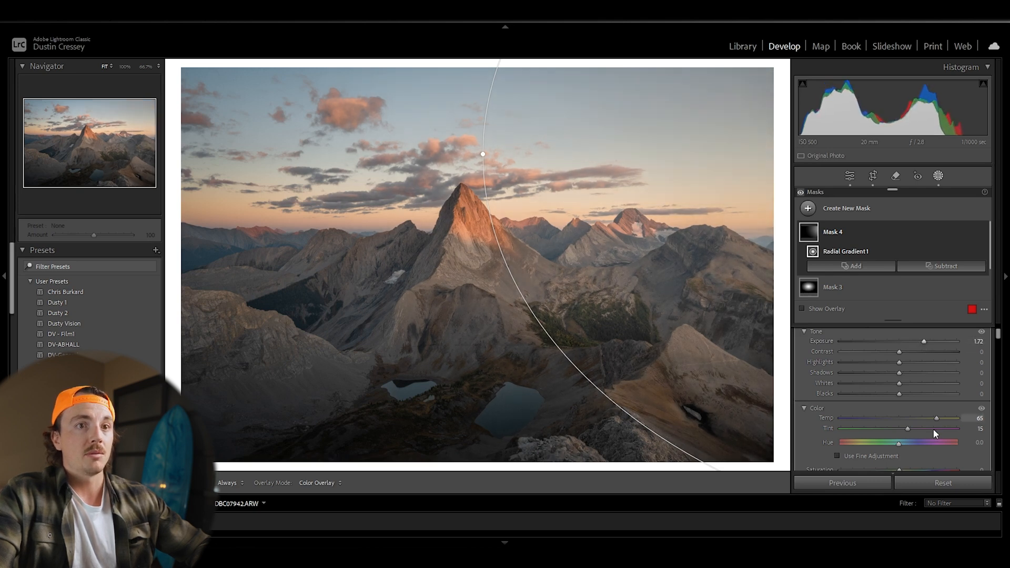
{"action": "left_click_drag", "start_coordinate": [941, 418], "coordinate": [954, 418]}
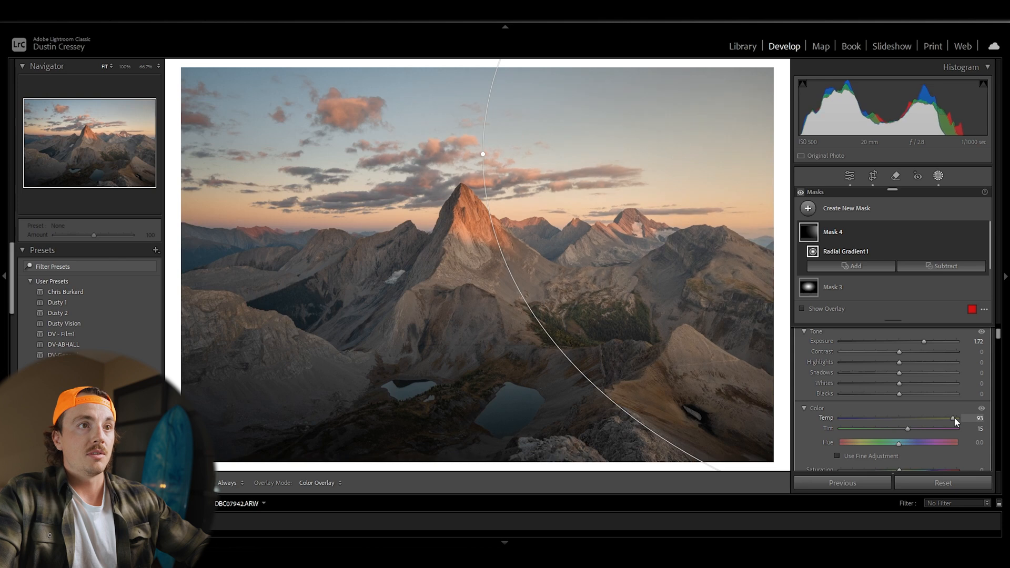
{"action": "left_click_drag", "start_coordinate": [954, 418], "coordinate": [970, 417]}
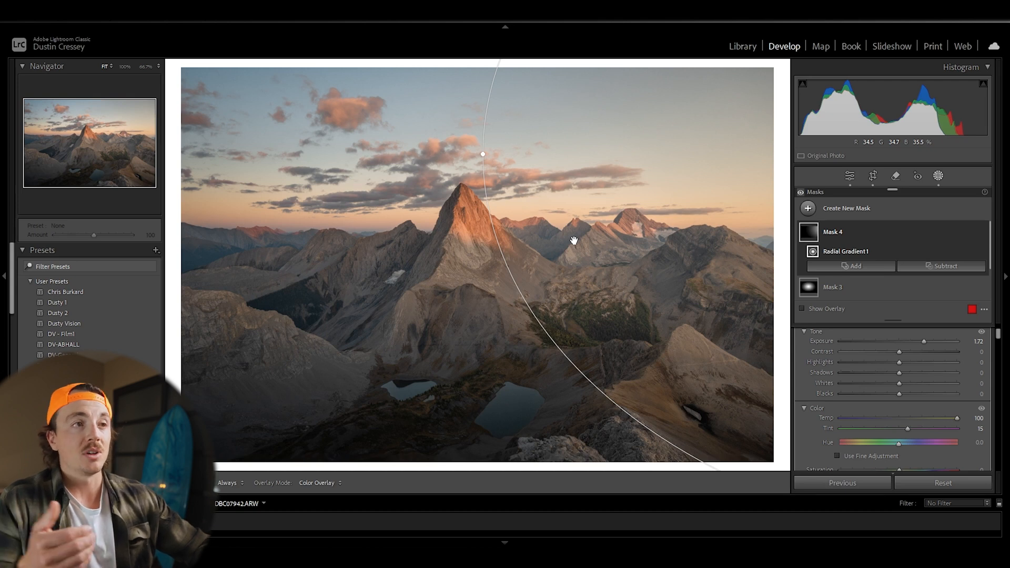
{"action": "mouse_move", "coordinate": [645, 273]}
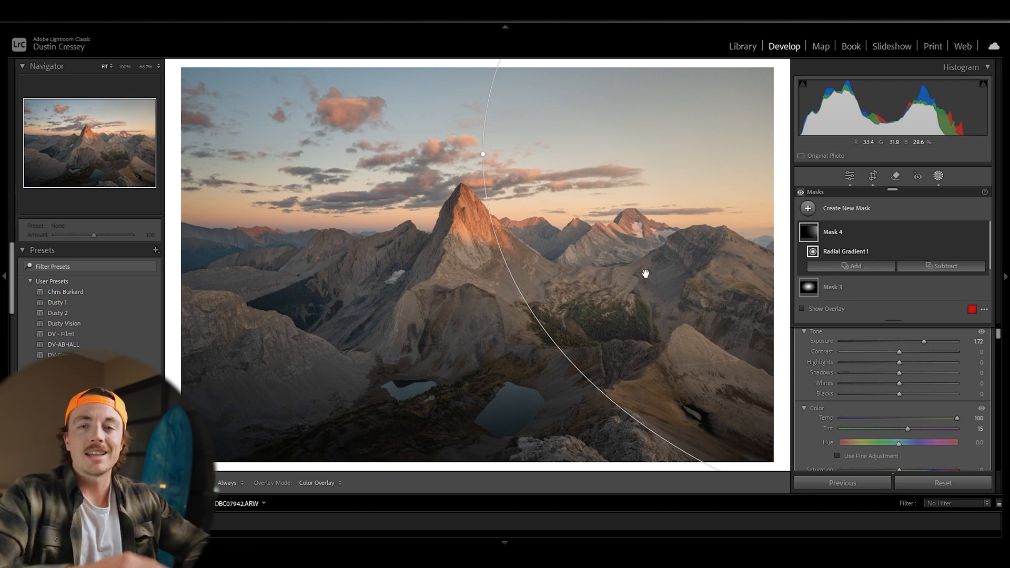